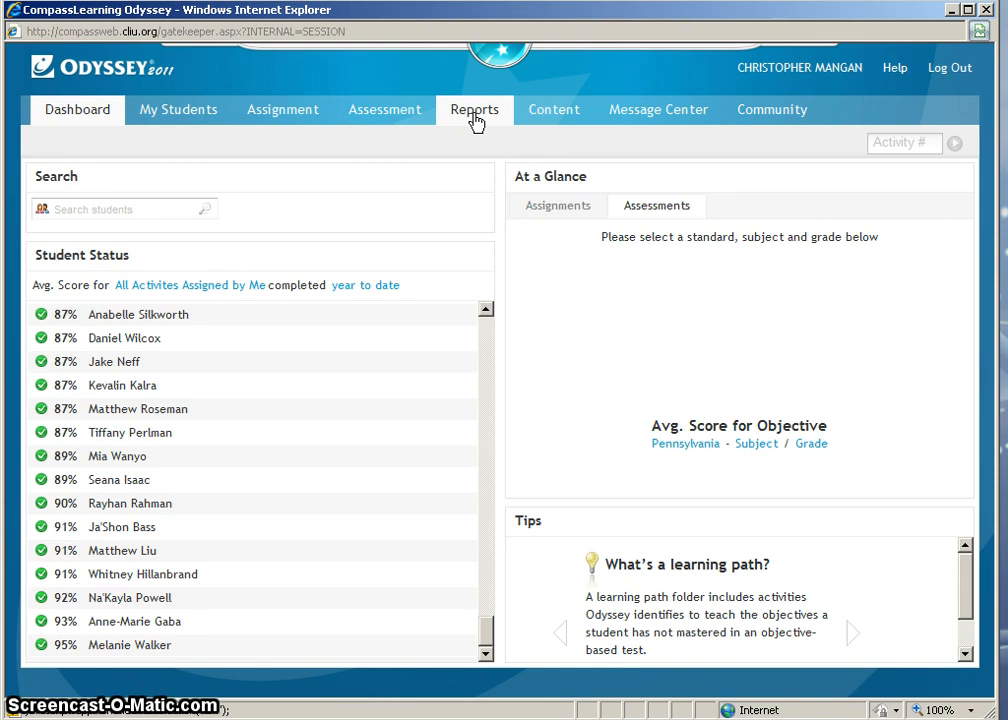
Show the Progress Reports templates under Odyssey Reports in the Reports area
left_click(474, 108)
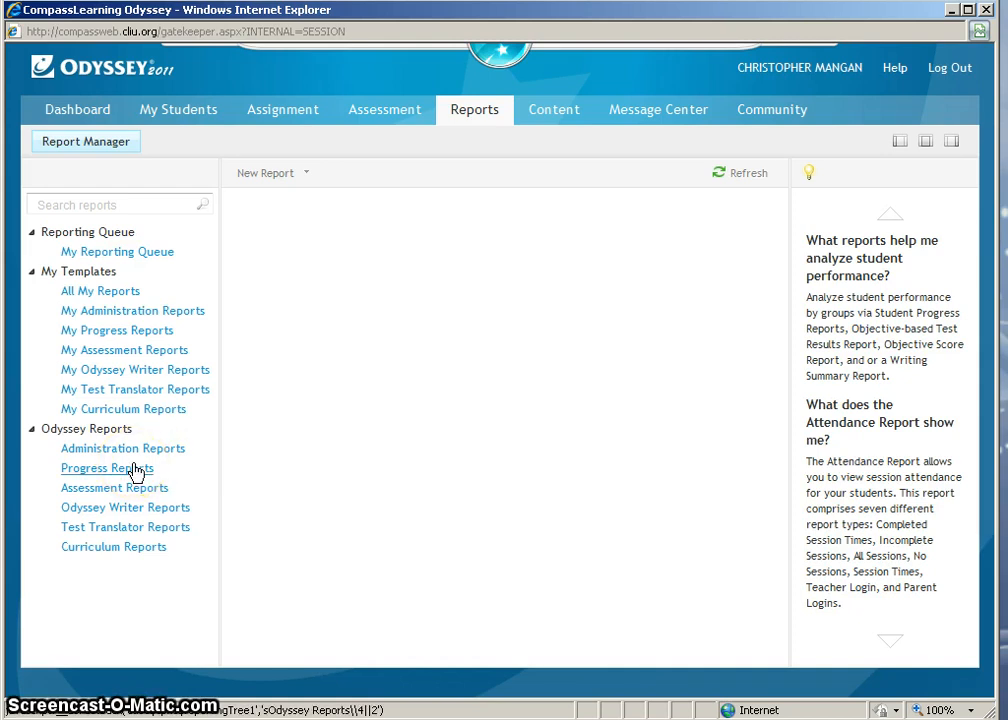
left_click(104, 468)
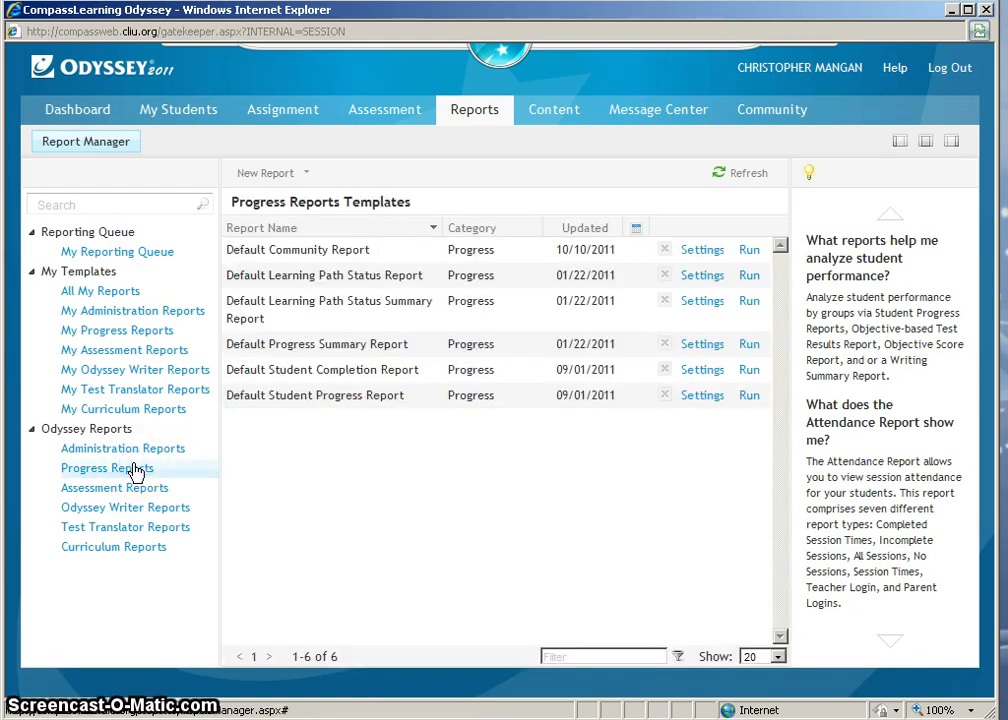
mouse_move(260, 470)
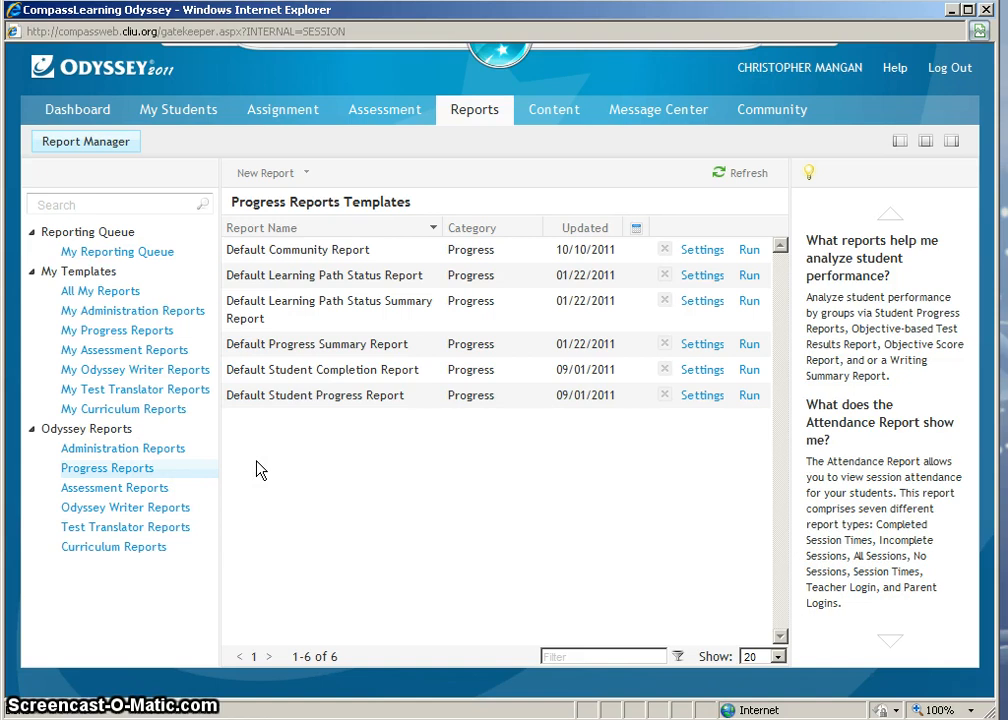
mouse_move(264, 464)
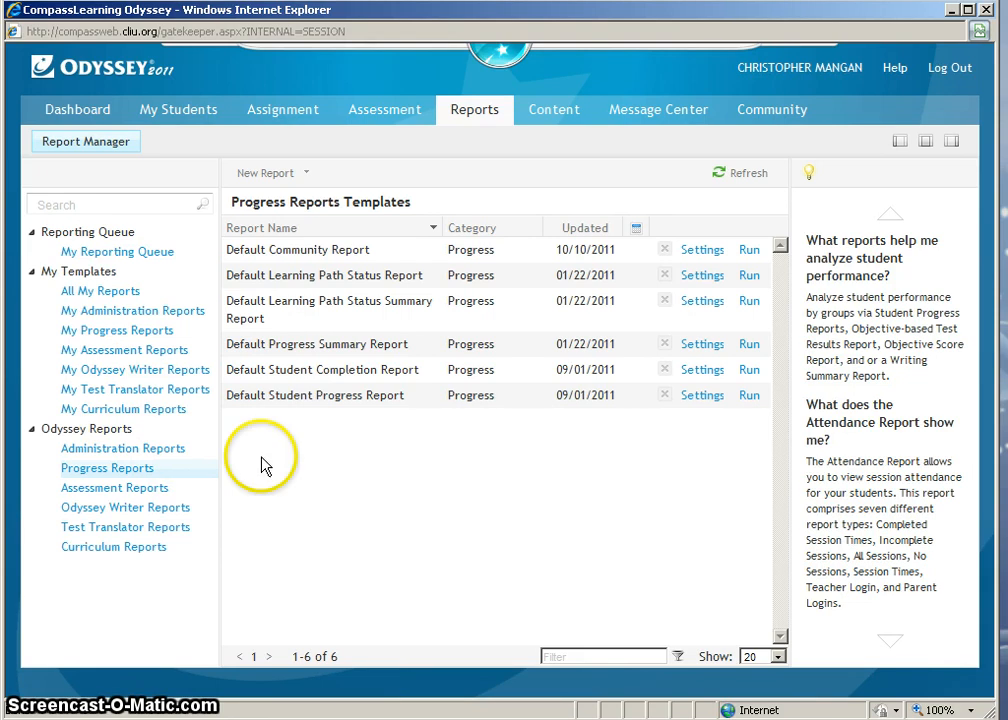
mouse_move(702, 276)
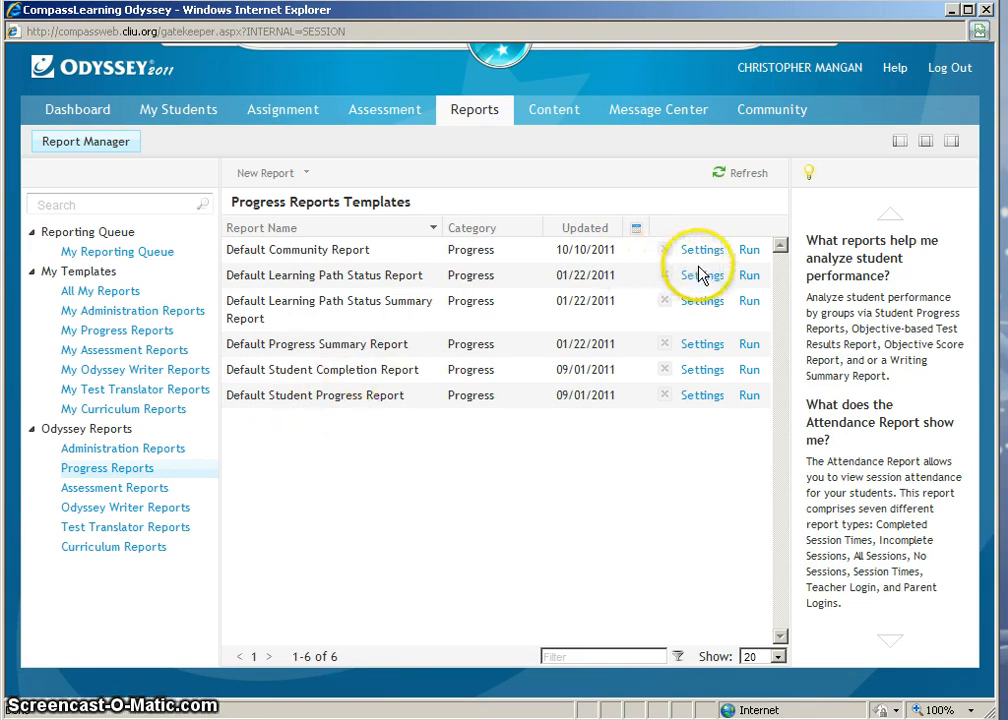
Start the Default Learning Path Status Report and filter paths to Language Arts, Fifth grade, My School only
left_click(702, 276)
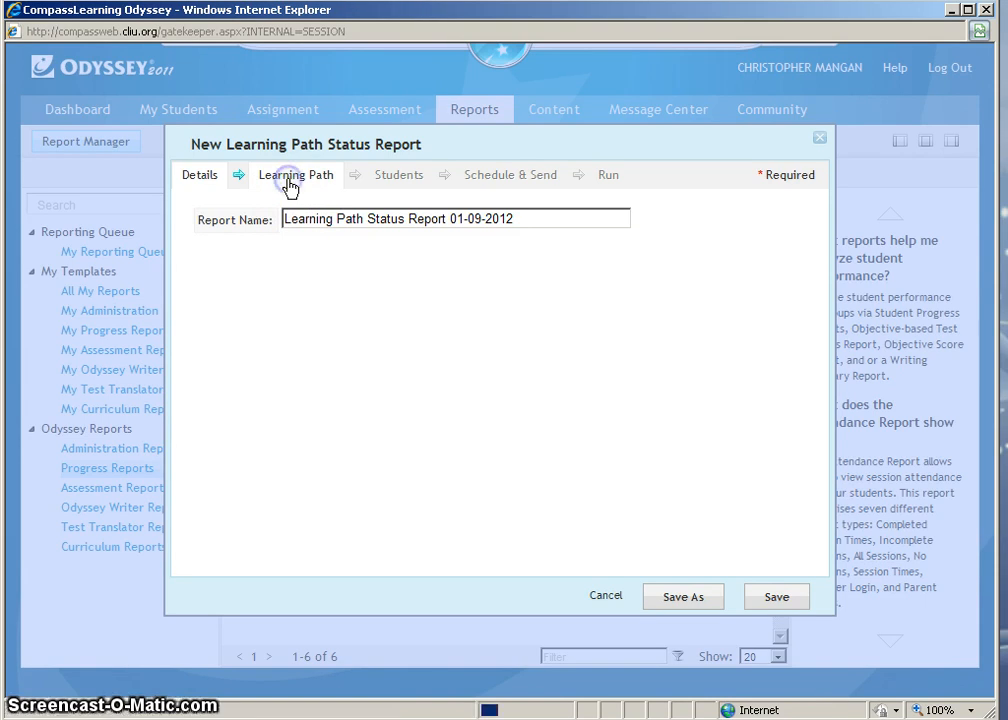
left_click(296, 176)
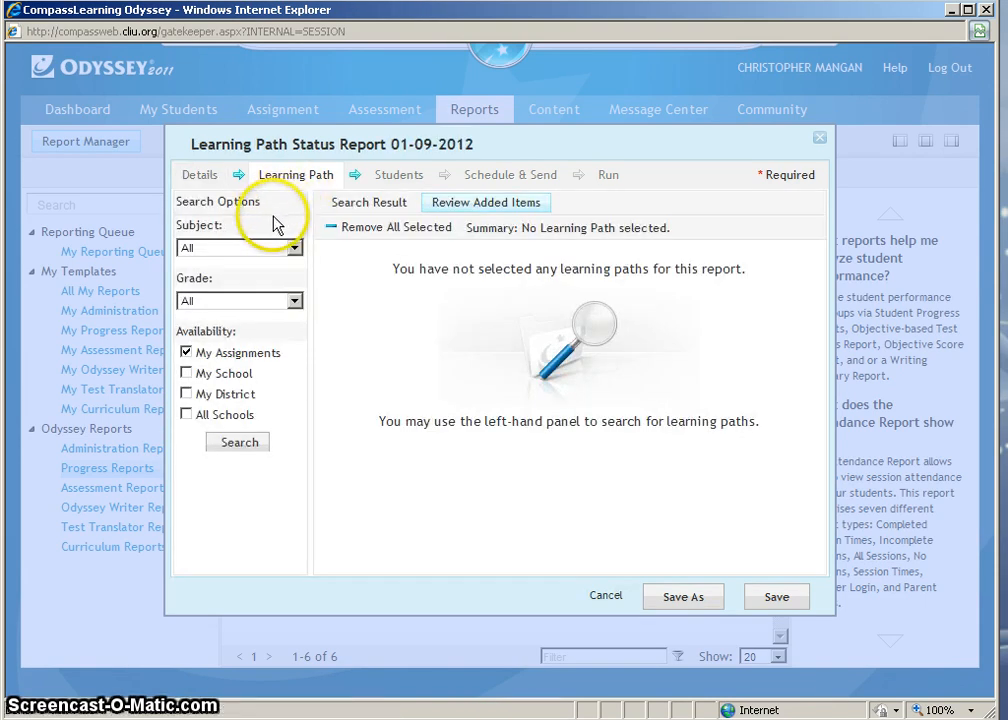
left_click(292, 248)
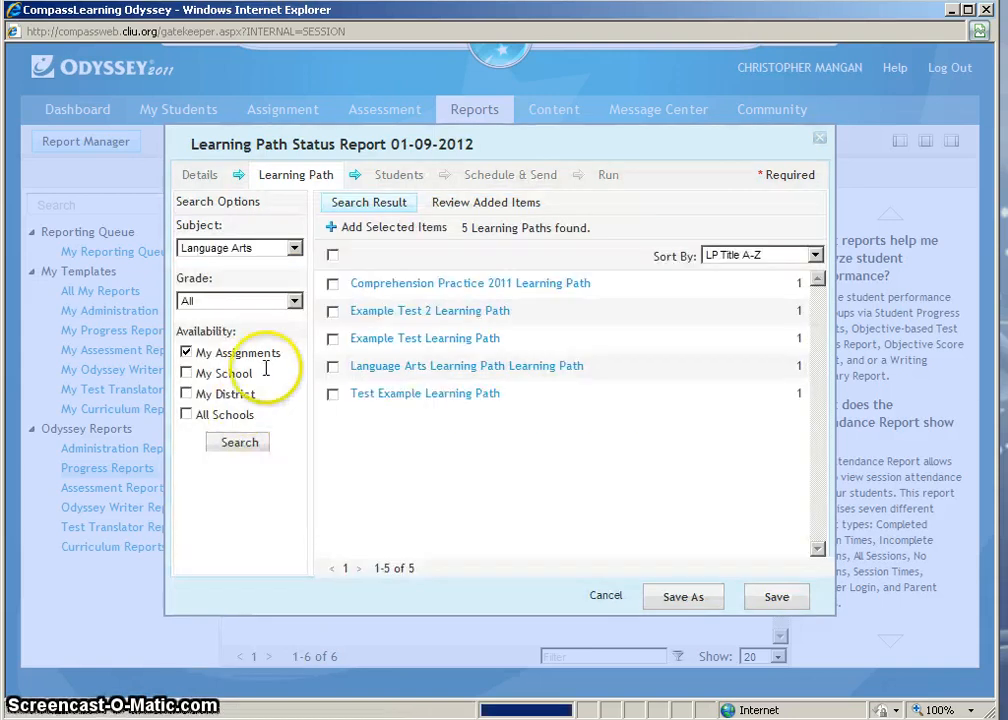
left_click(292, 300)
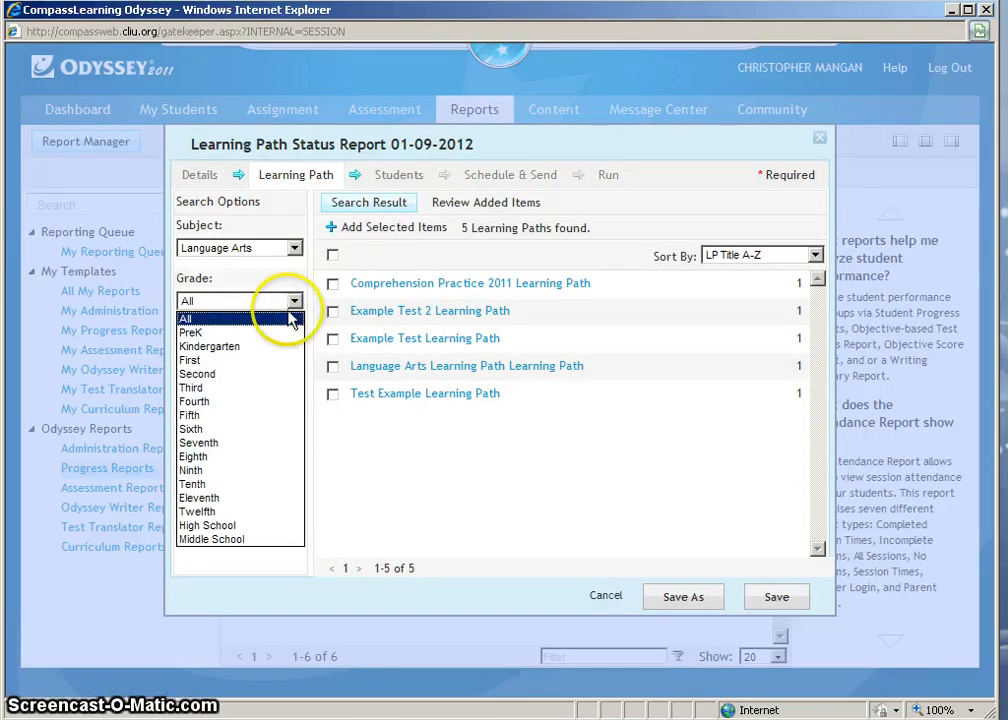
left_click(204, 414)
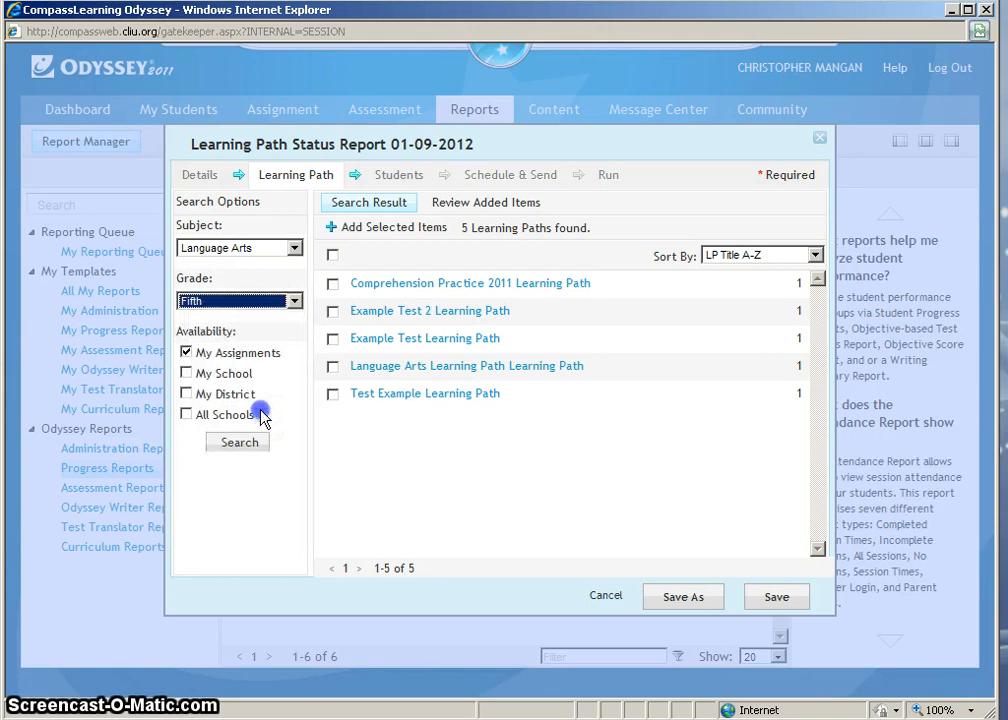
left_click(188, 372)
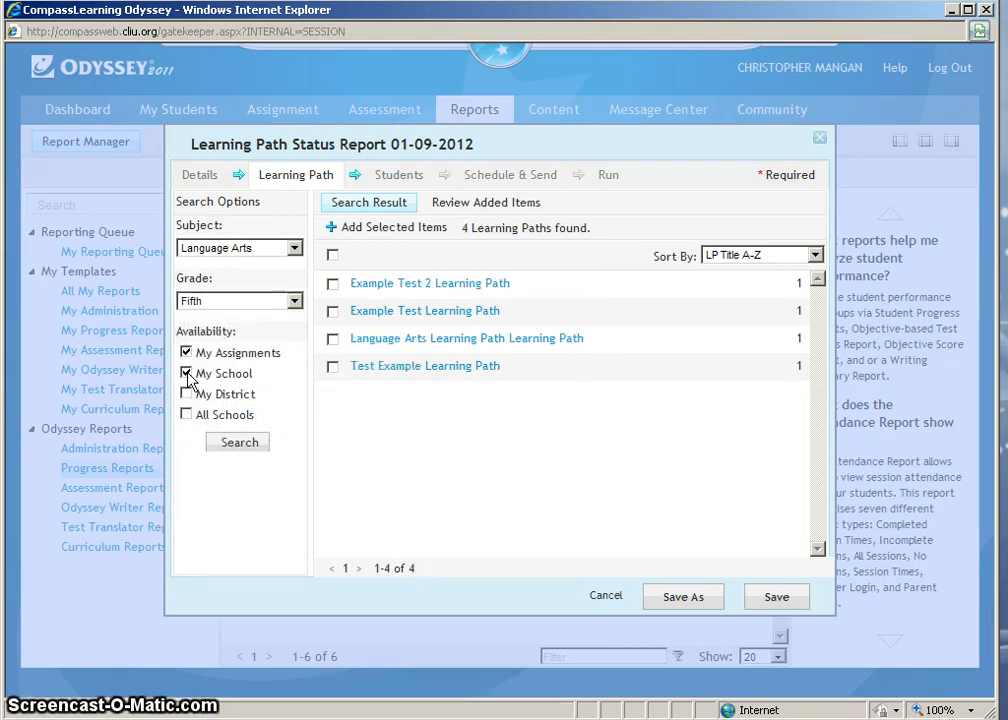
left_click(188, 352)
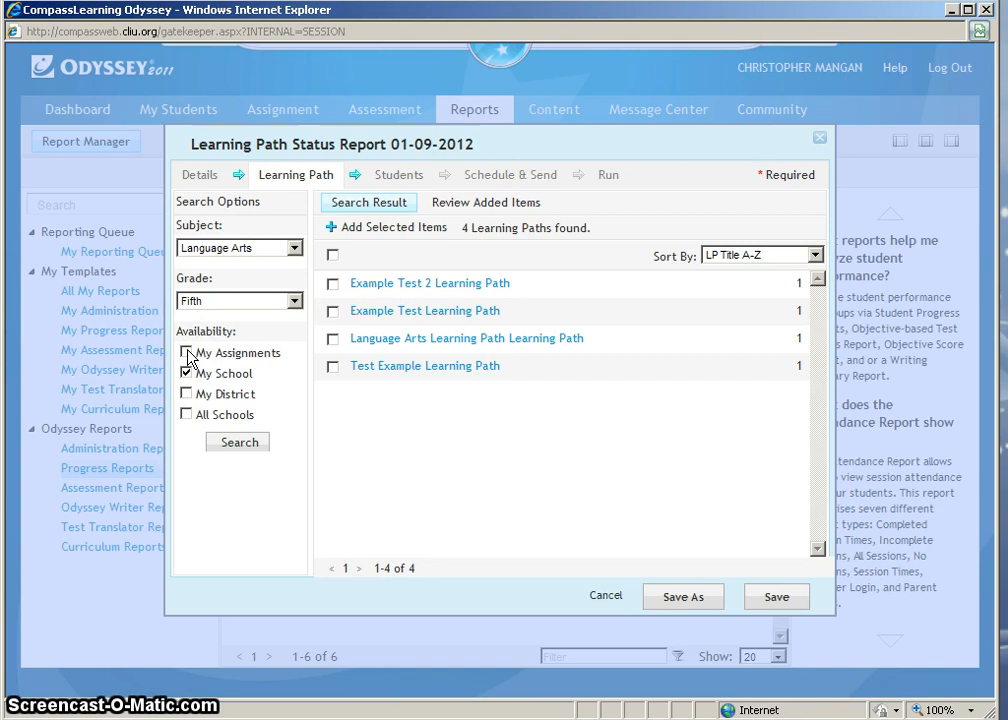
left_click(238, 442)
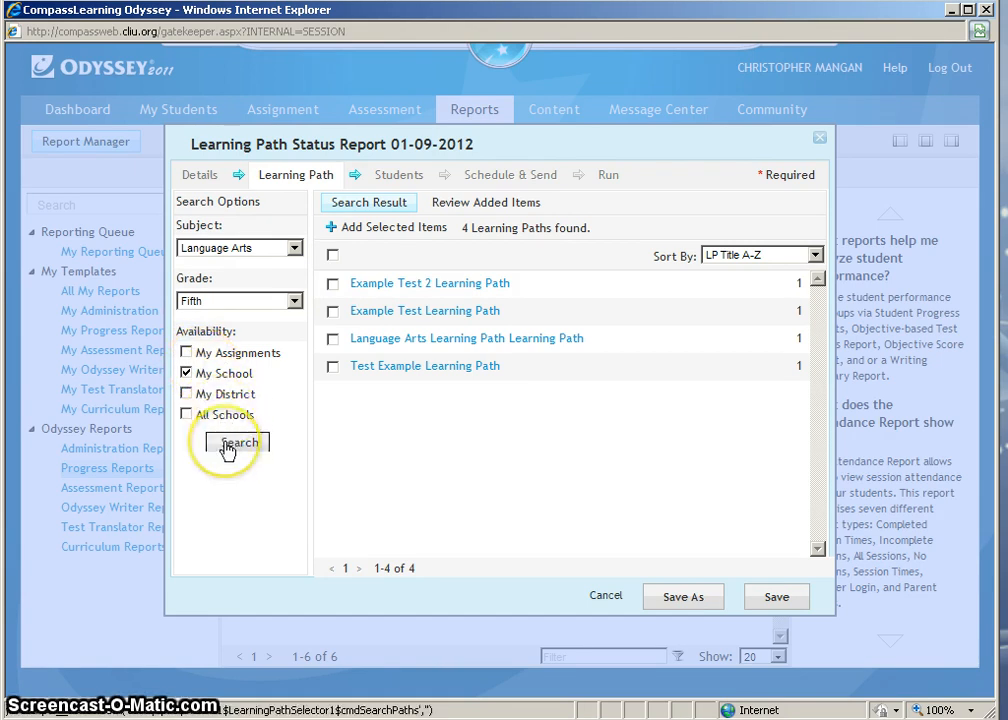
Search and add Learning Path R4 A1-P to the report's chosen learning paths
left_click(238, 442)
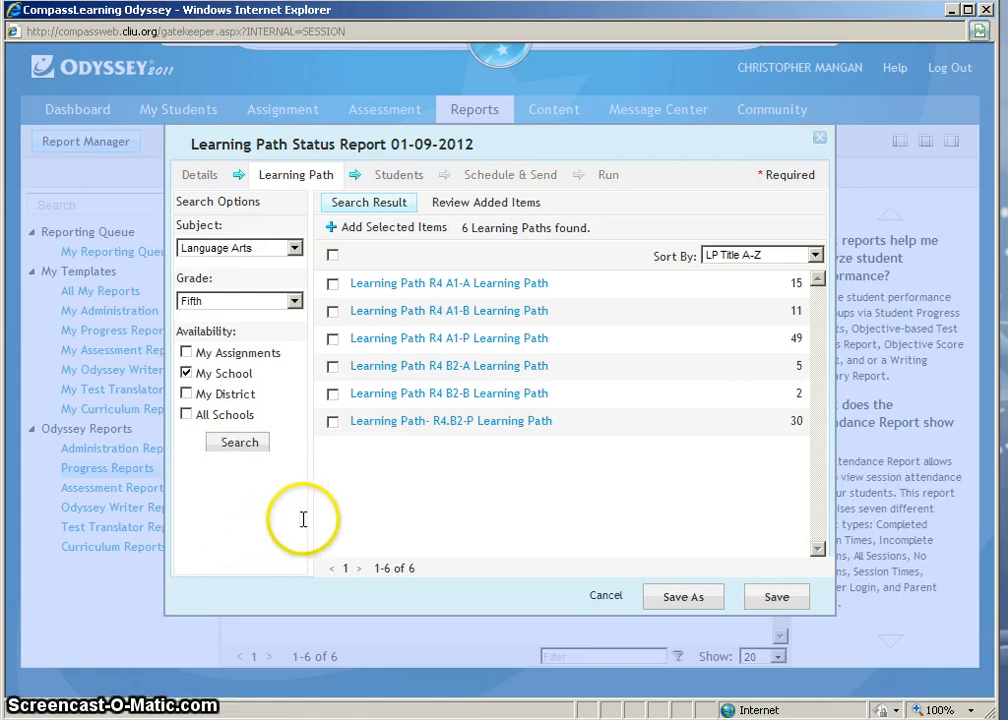
mouse_move(326, 468)
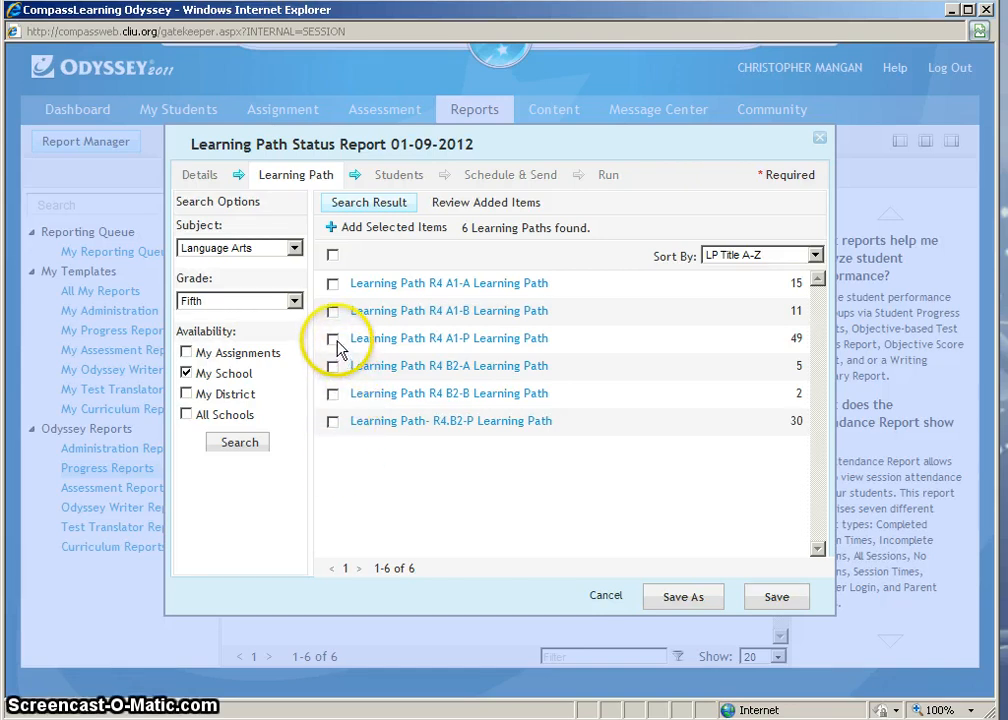
left_click(332, 338)
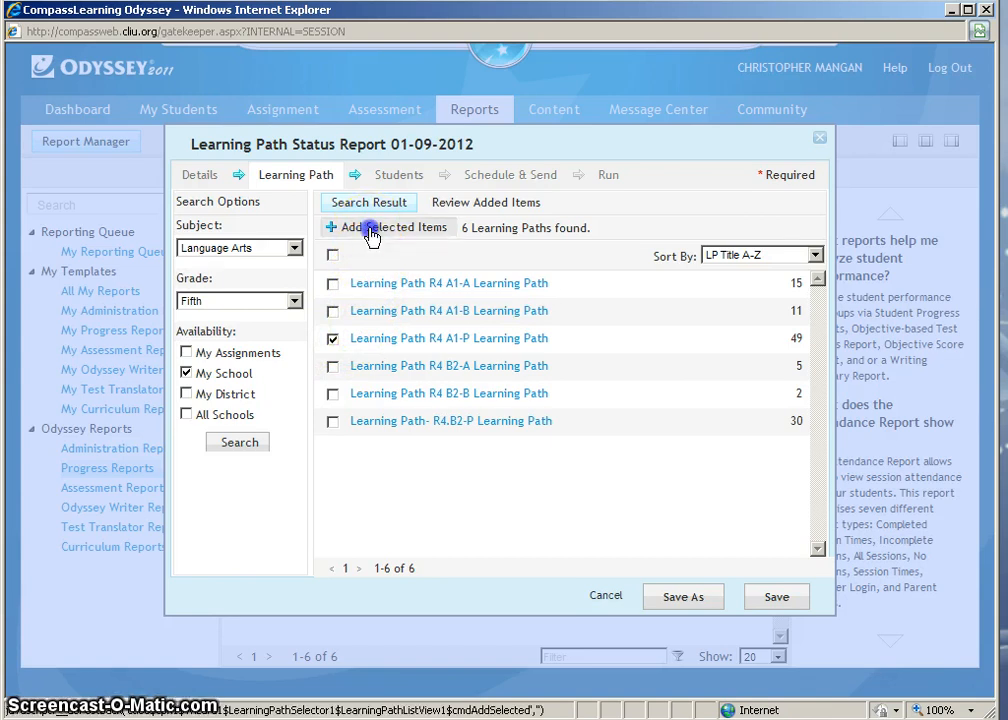
left_click(384, 228)
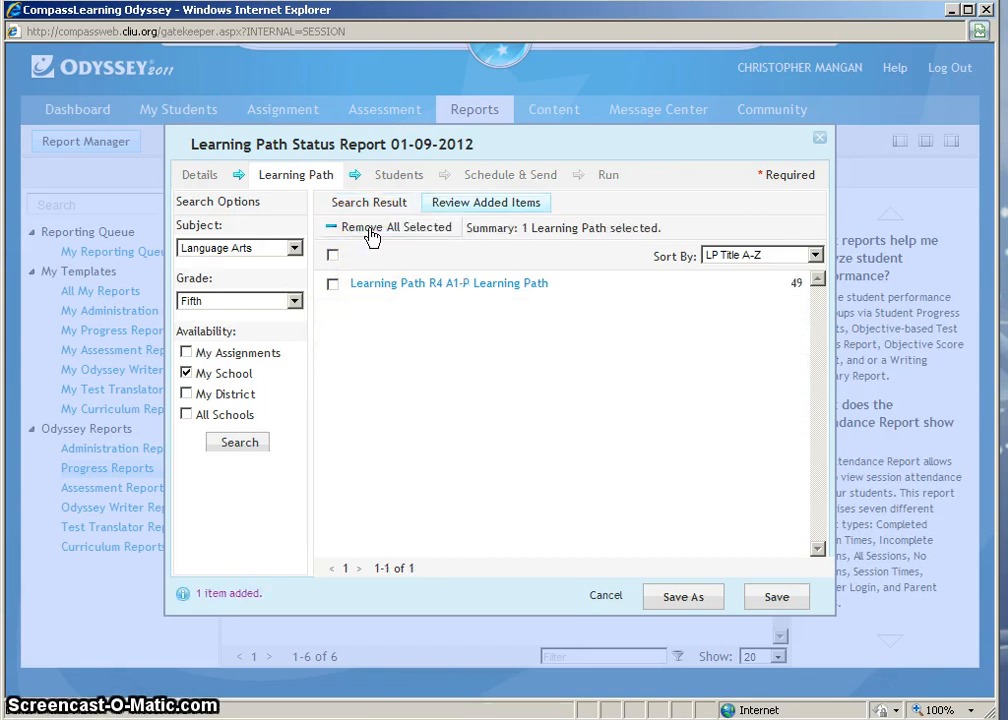
mouse_move(520, 228)
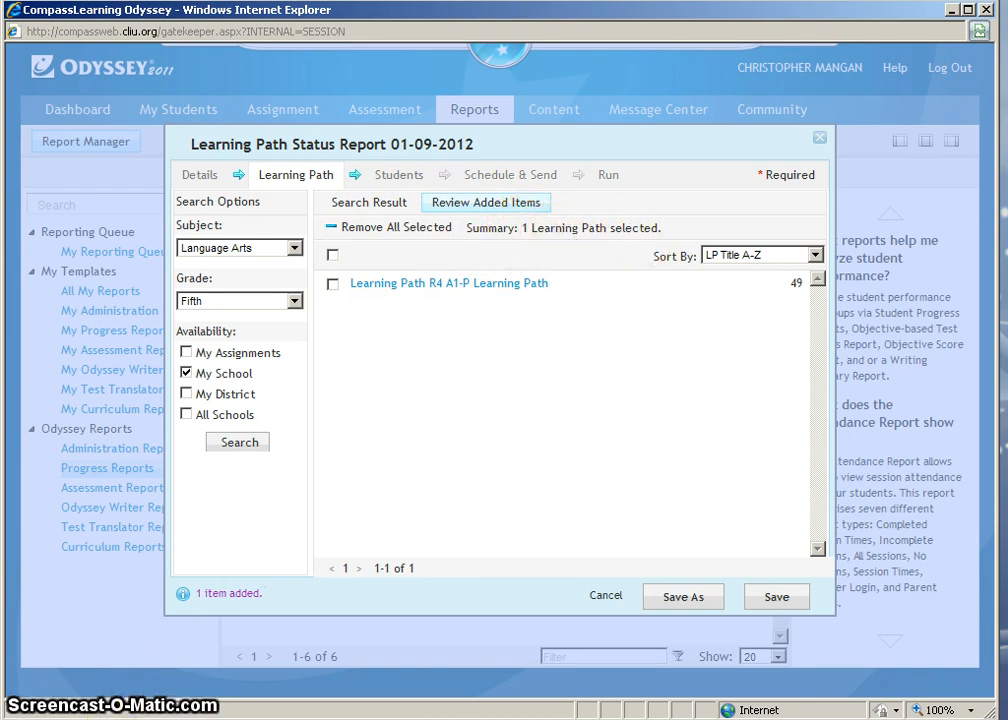
mouse_move(388, 368)
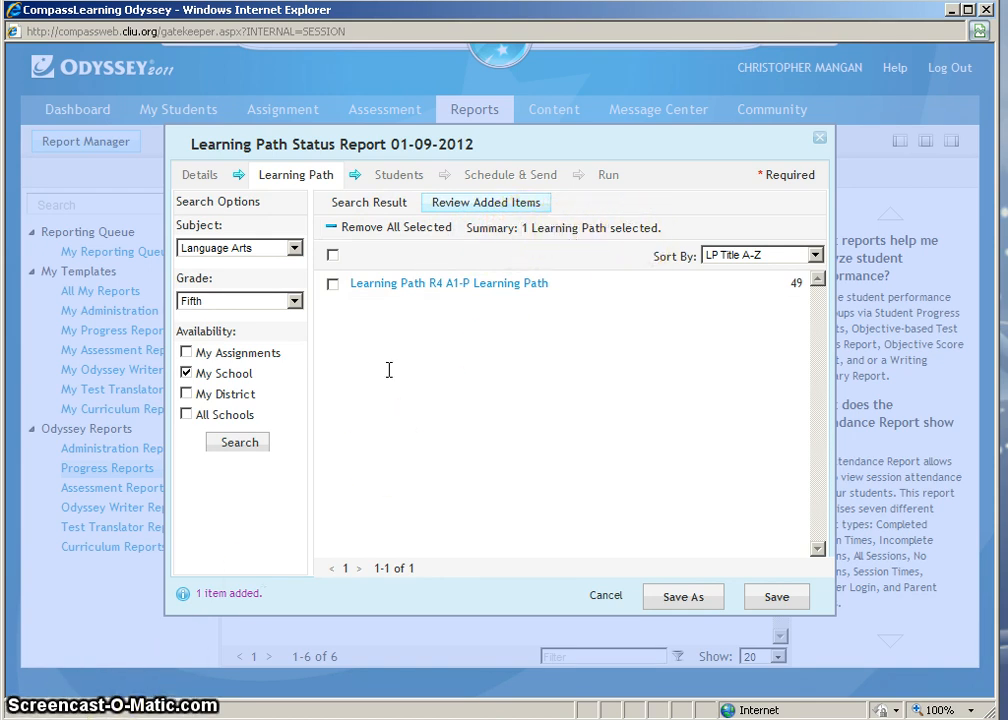
mouse_move(404, 222)
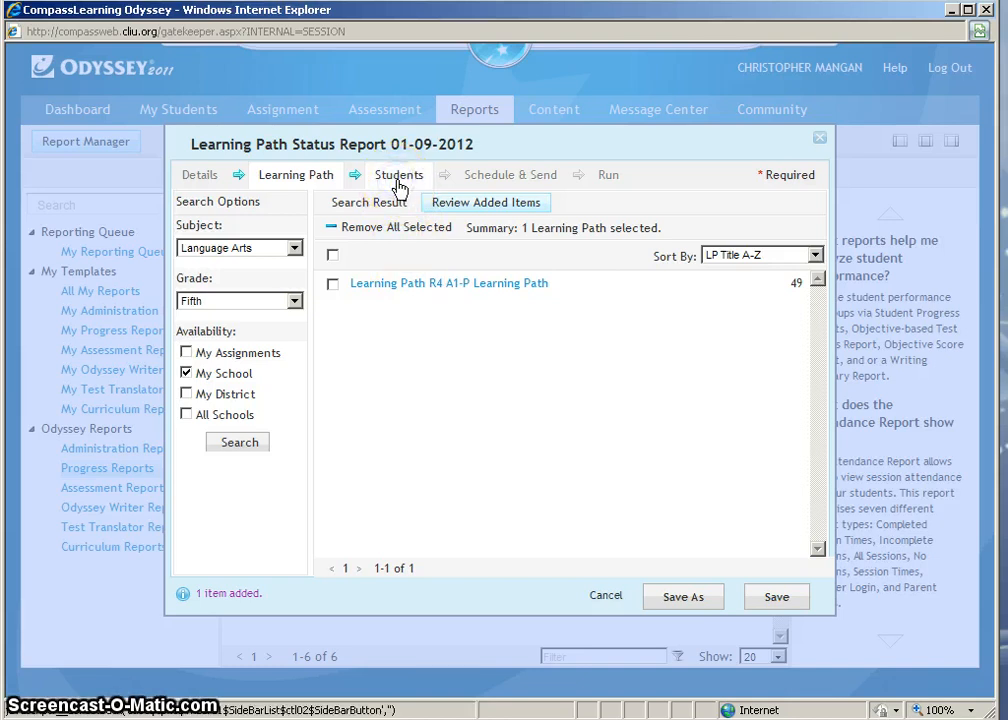
Move to the Students step and list My Classes
left_click(398, 174)
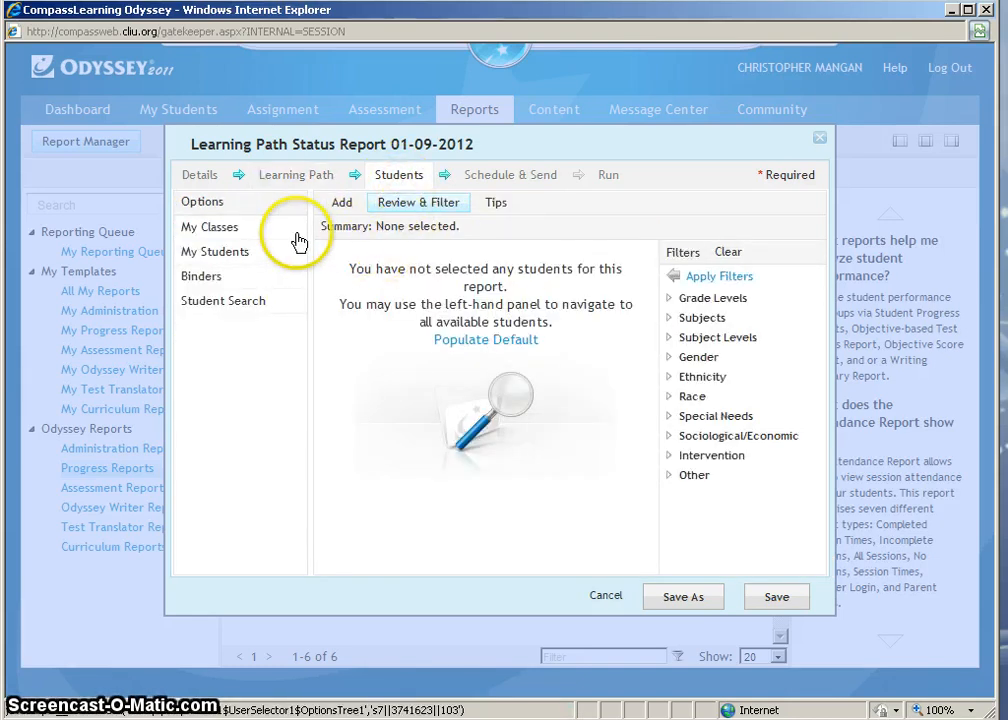
left_click(208, 228)
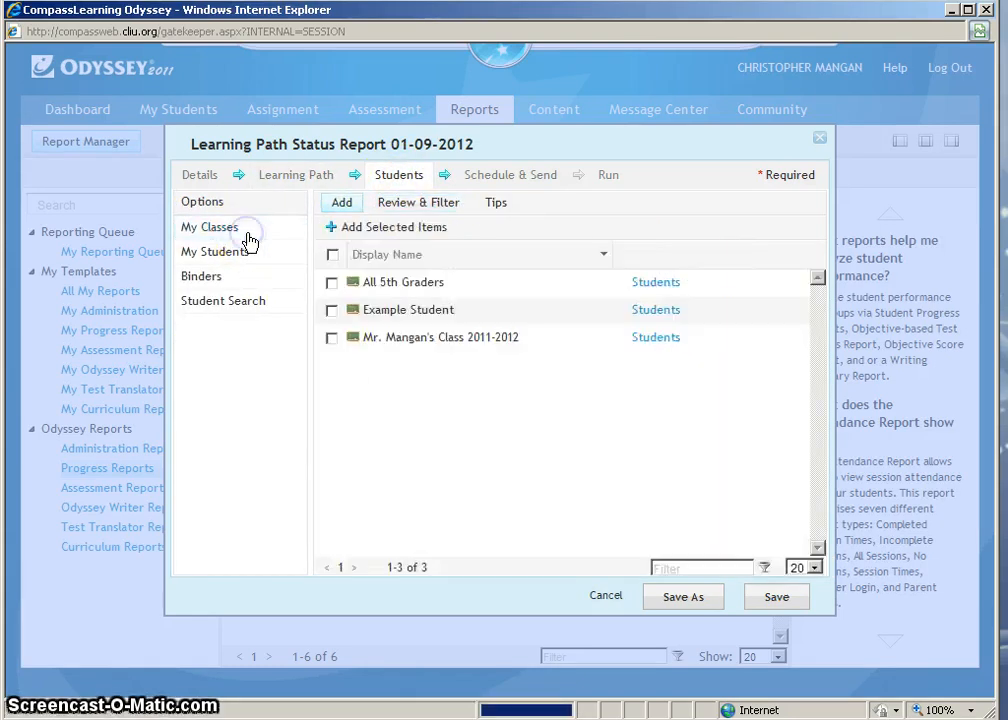
mouse_move(470, 290)
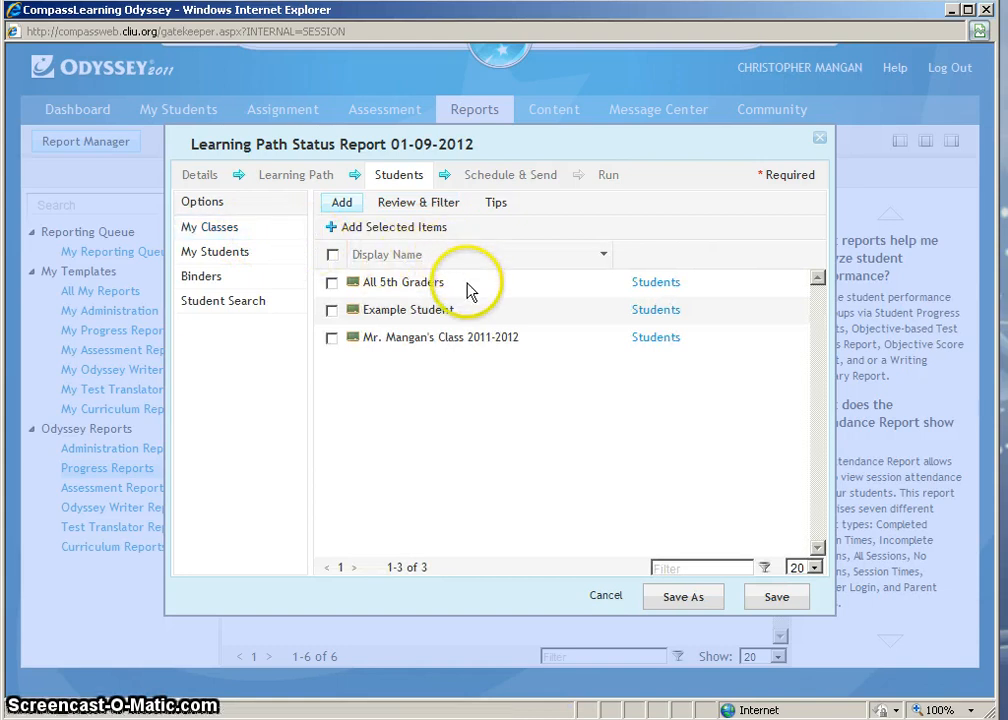
mouse_move(464, 344)
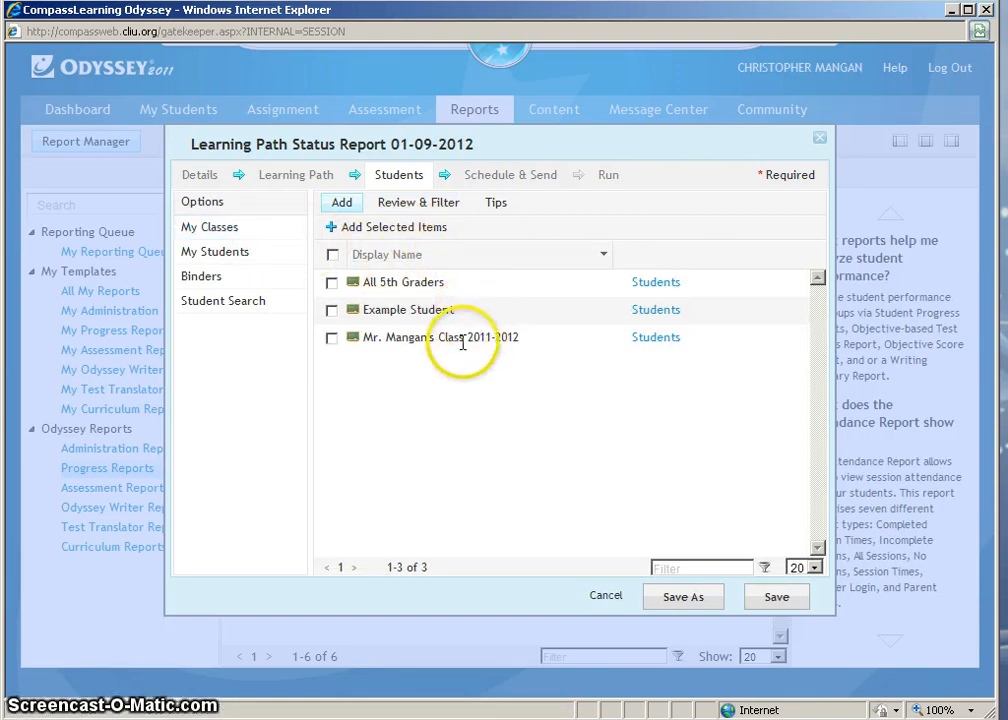
mouse_move(332, 348)
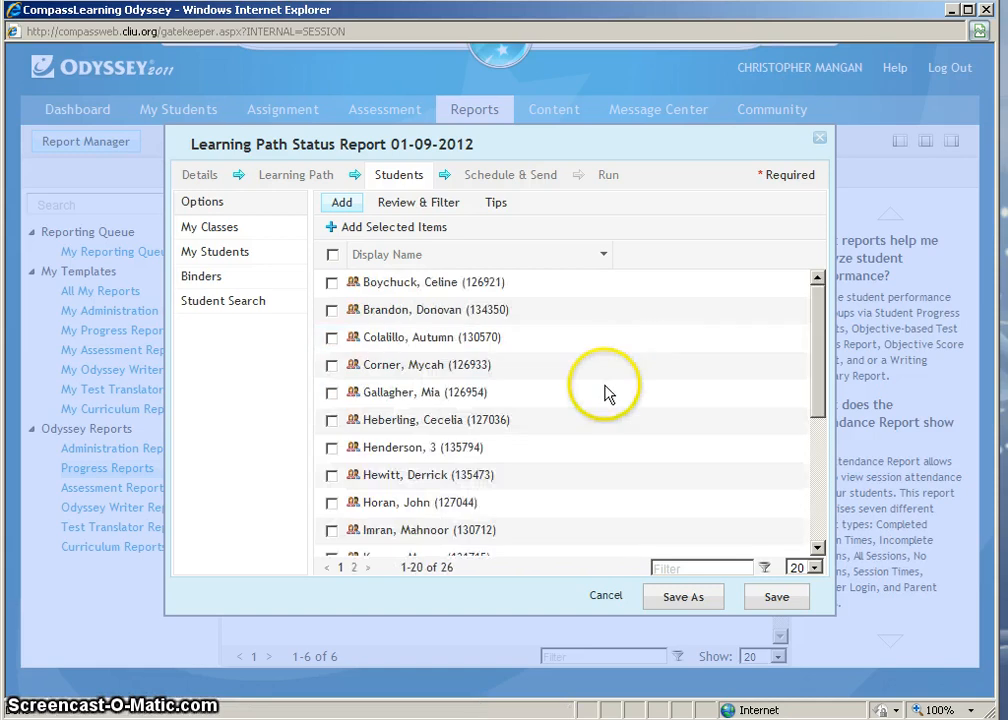
mouse_move(576, 392)
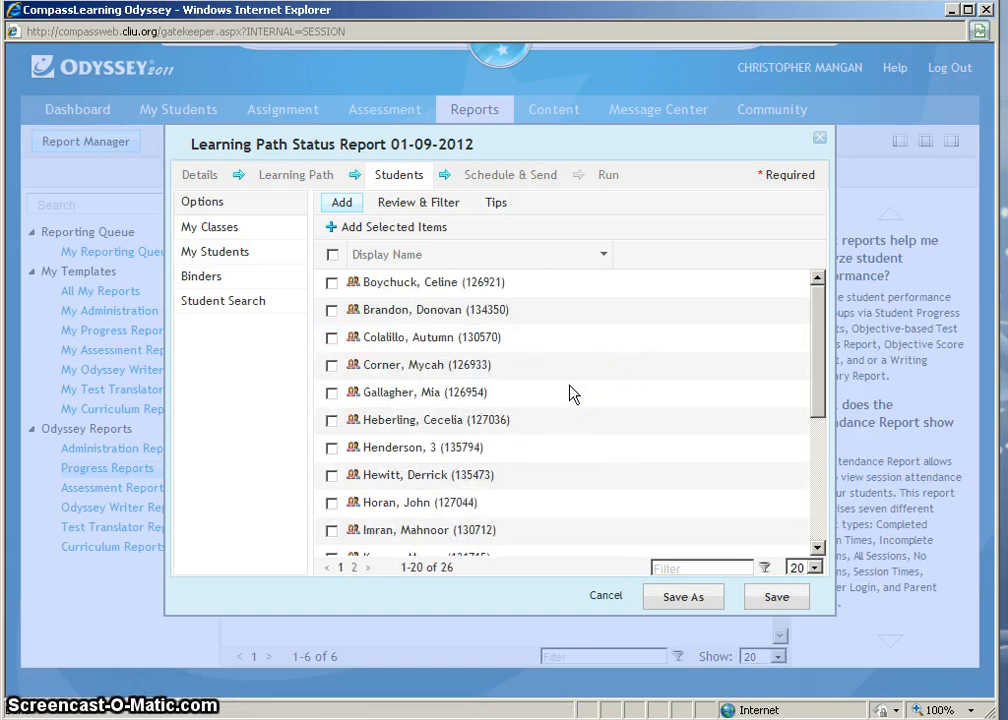
mouse_move(520, 328)
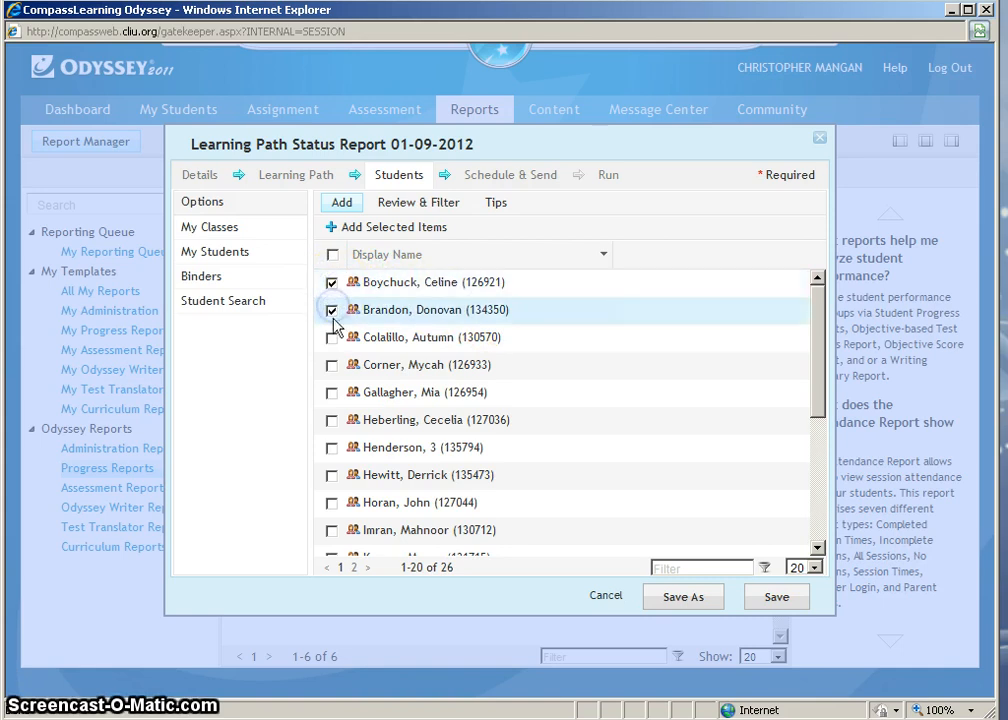
Add the first five students, Boychuck through Gallagher, and move to Schedule & Send
left_click(332, 336)
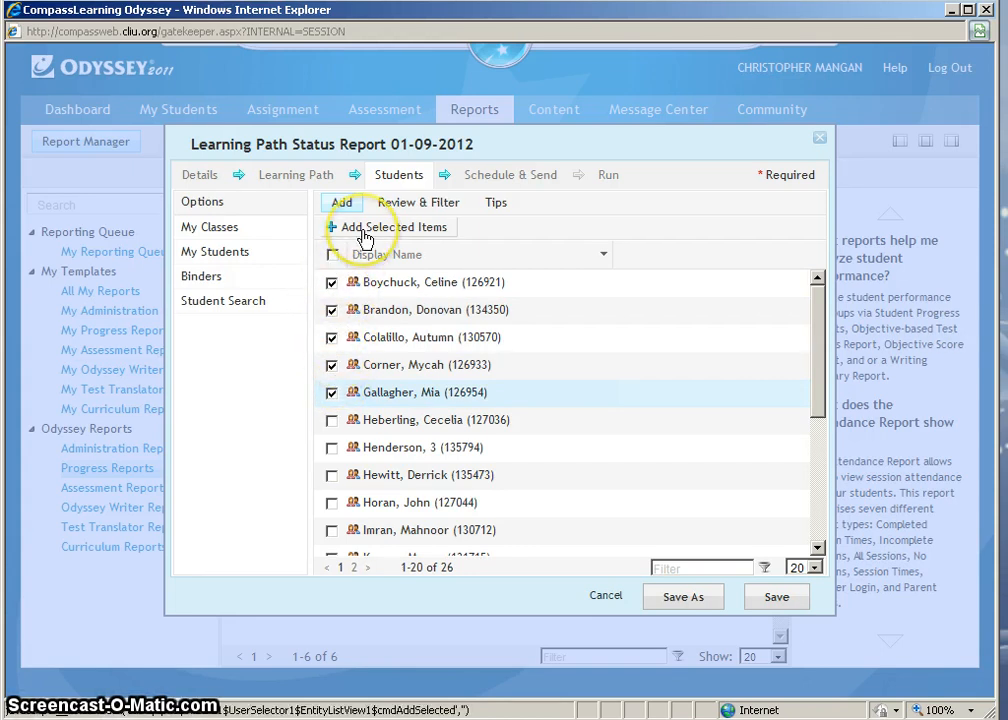
left_click(390, 228)
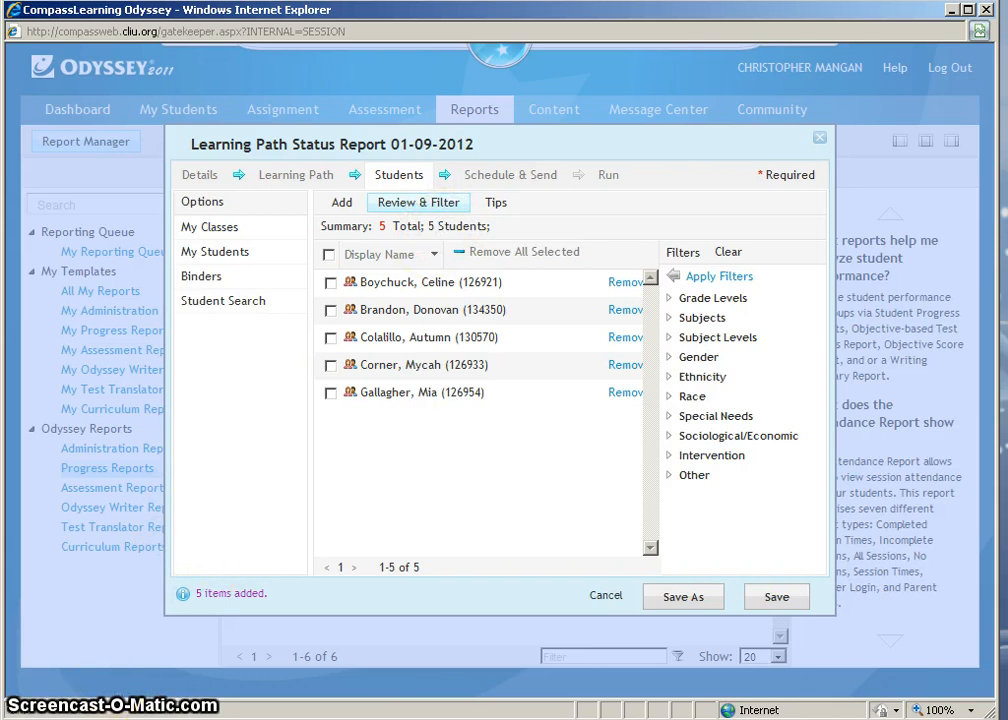
left_click(510, 174)
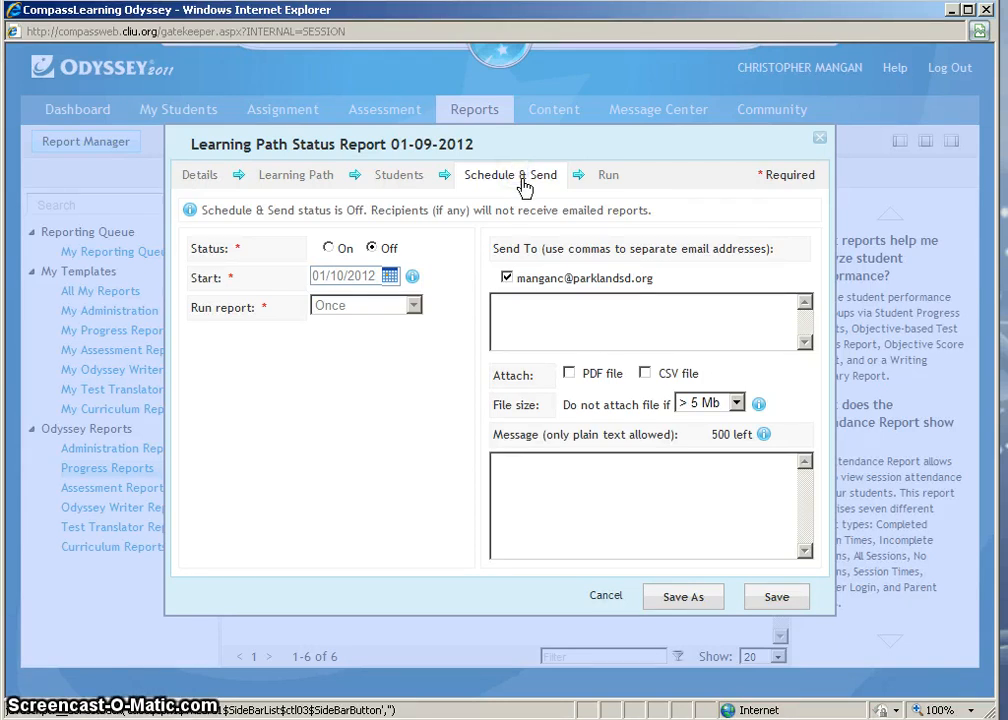
mouse_move(84, 670)
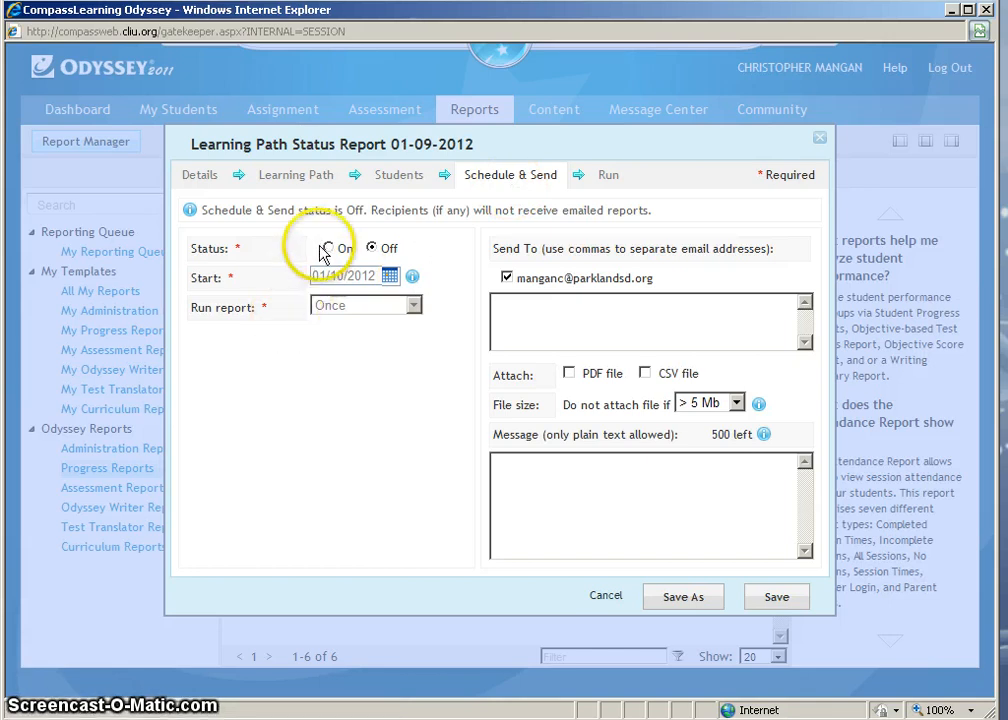
Set scheduled sending Status to On, starting 01/10/2012, and show run frequency choices
left_click(324, 248)
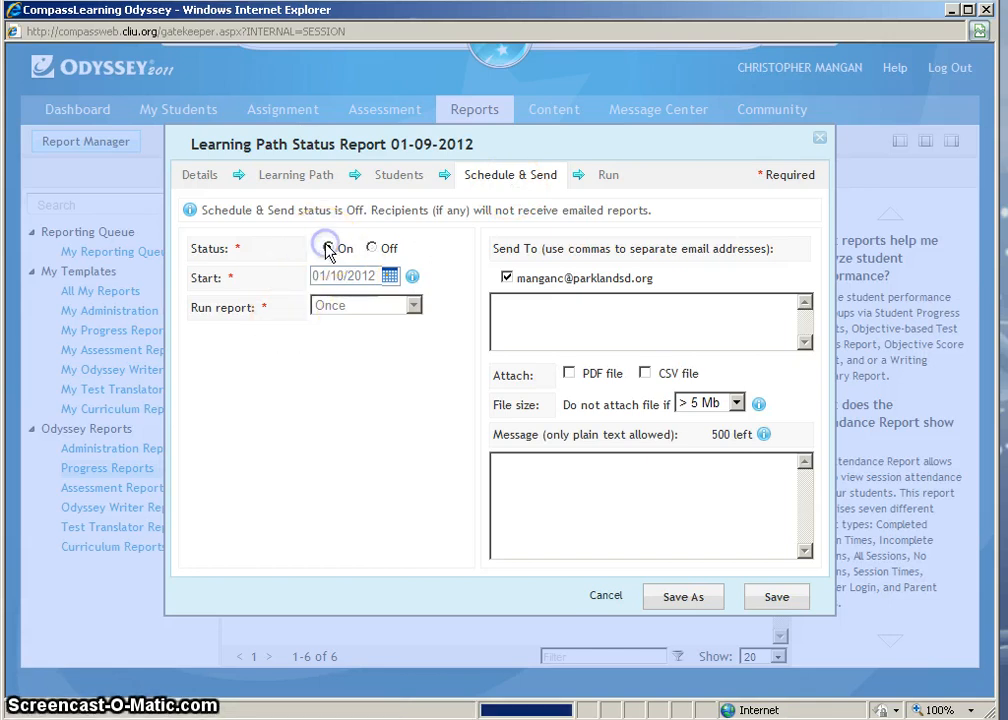
left_click(326, 248)
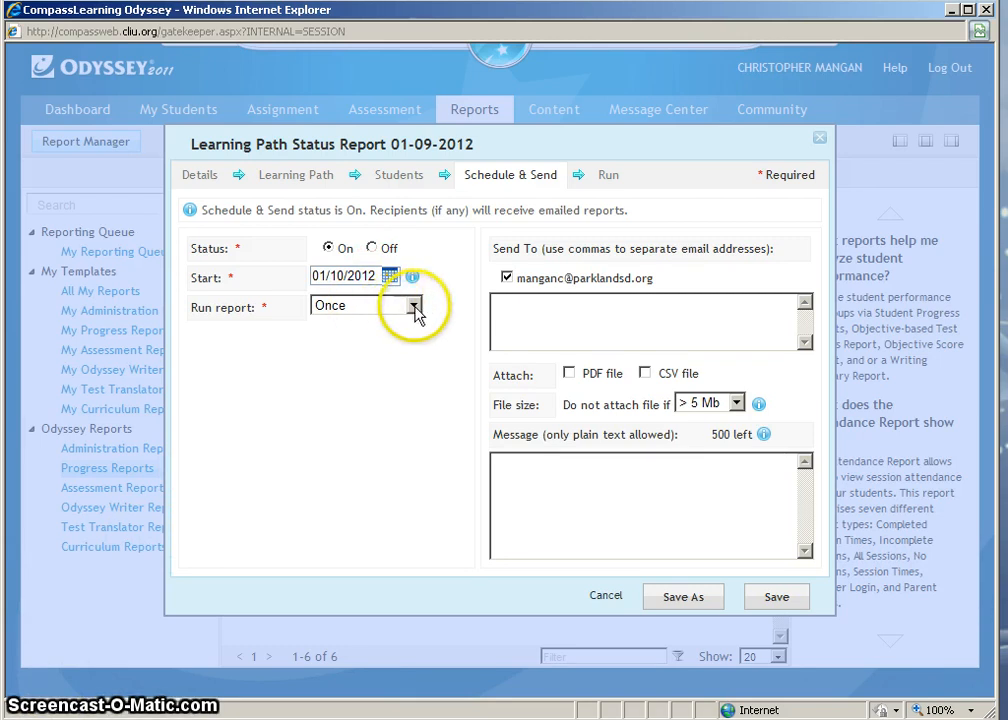
left_click(416, 304)
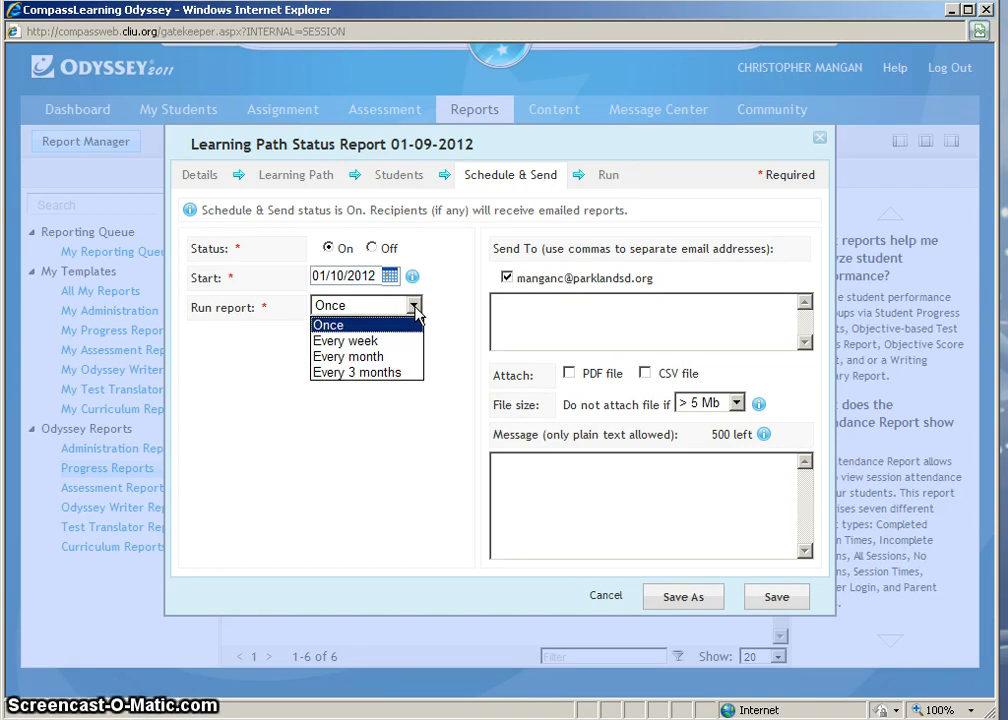
Set the report to run every week on Tuesday only
left_click(344, 340)
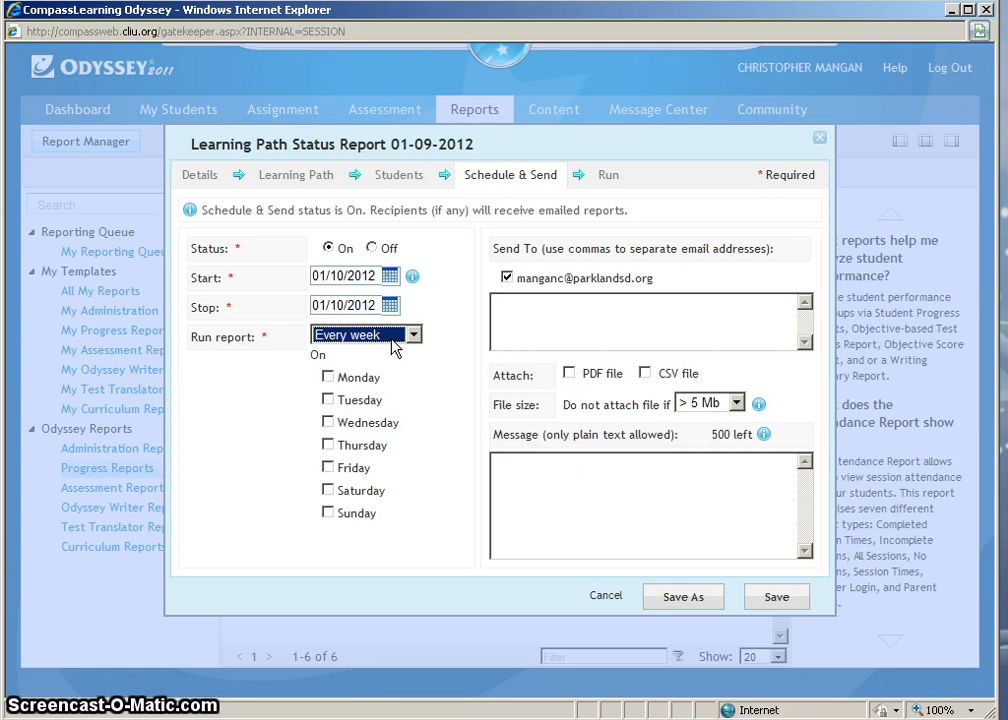
left_click(328, 376)
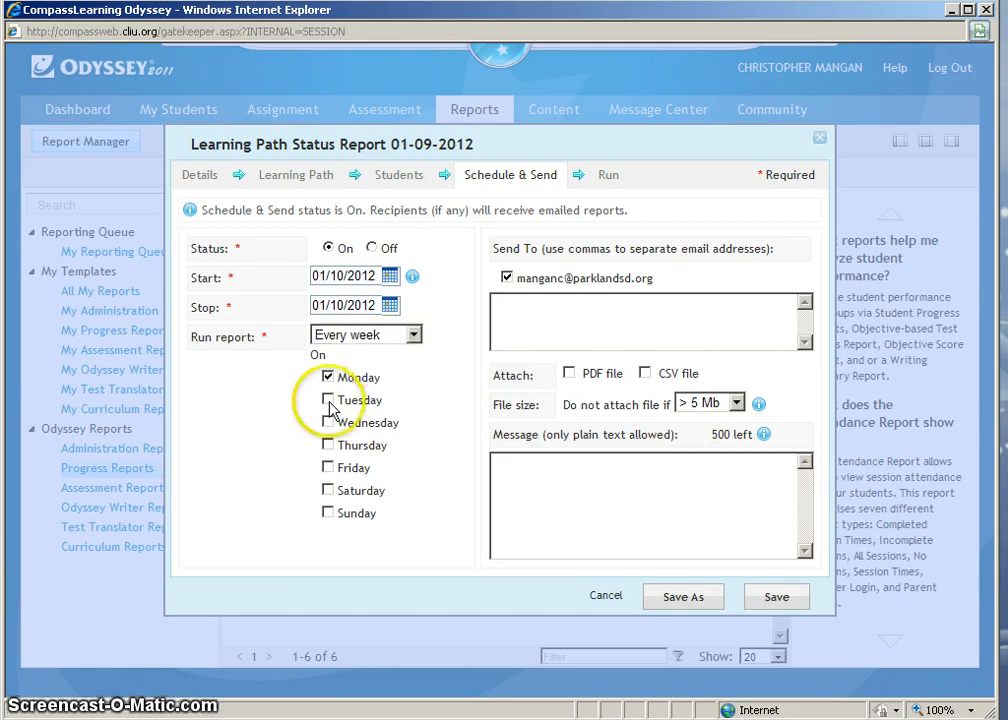
left_click(328, 400)
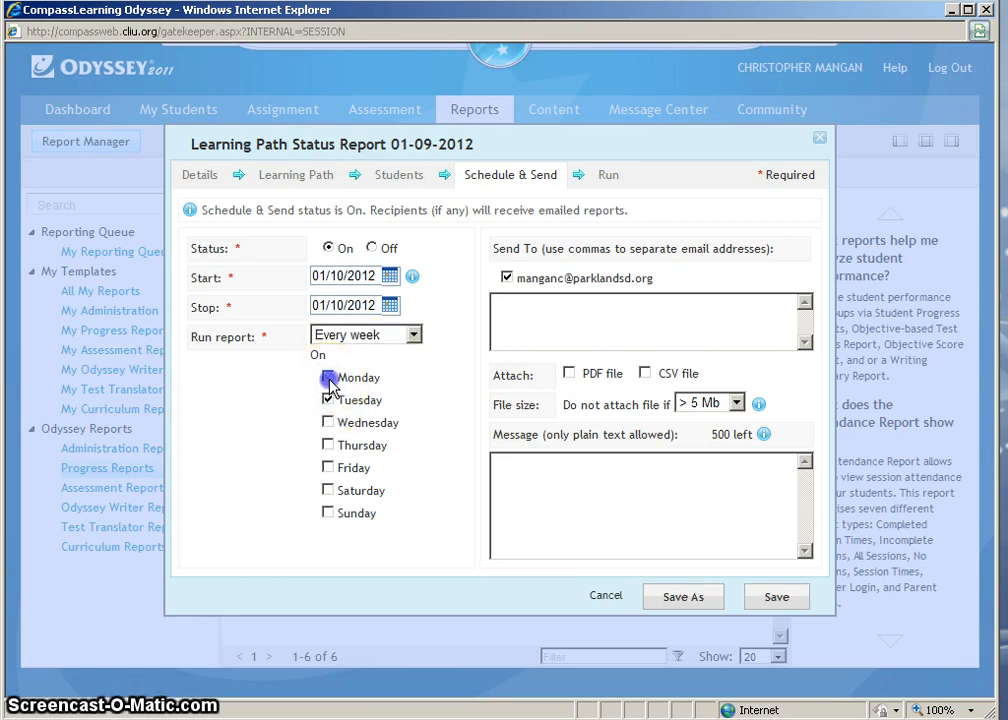
left_click(328, 376)
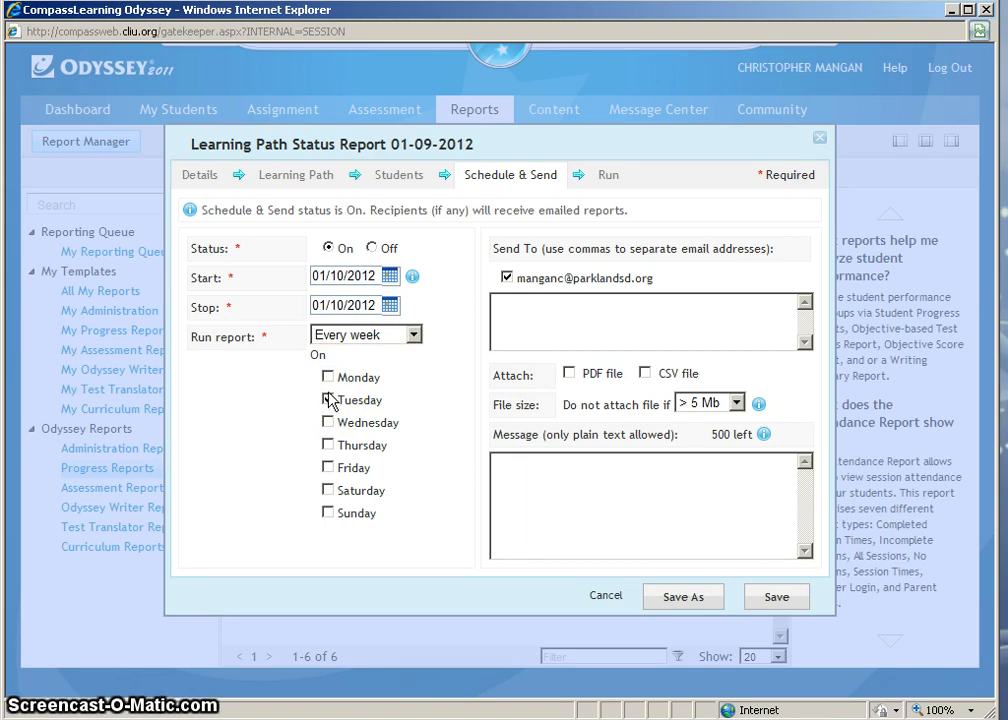
left_click(328, 400)
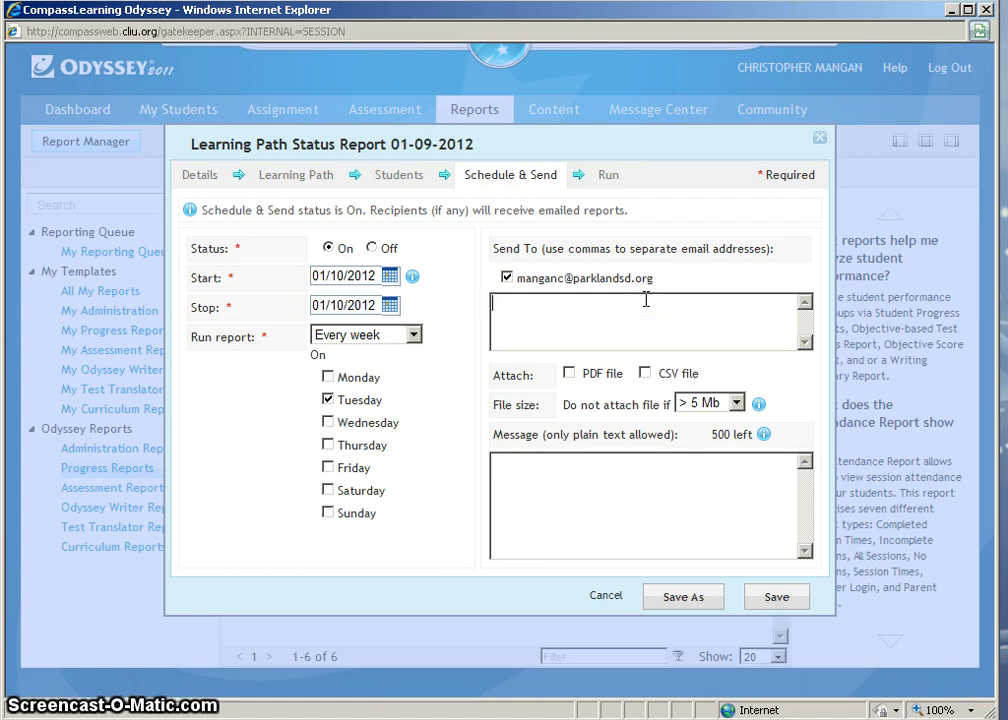
Enter 'your email' as an additional recipient in the Send To box
type("your e")
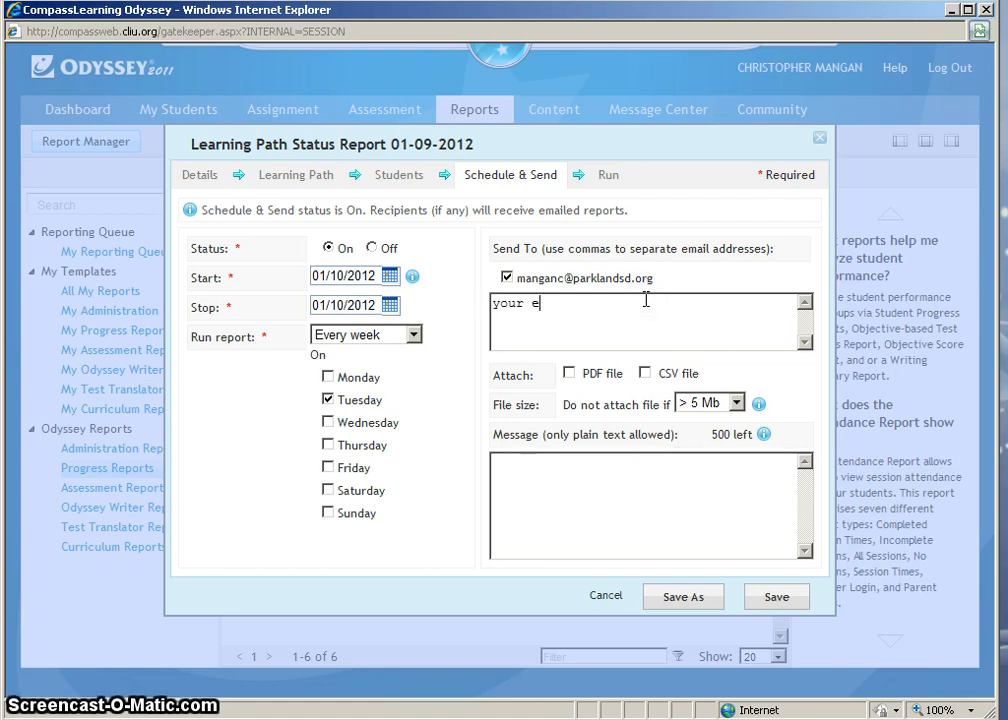
type("mail")
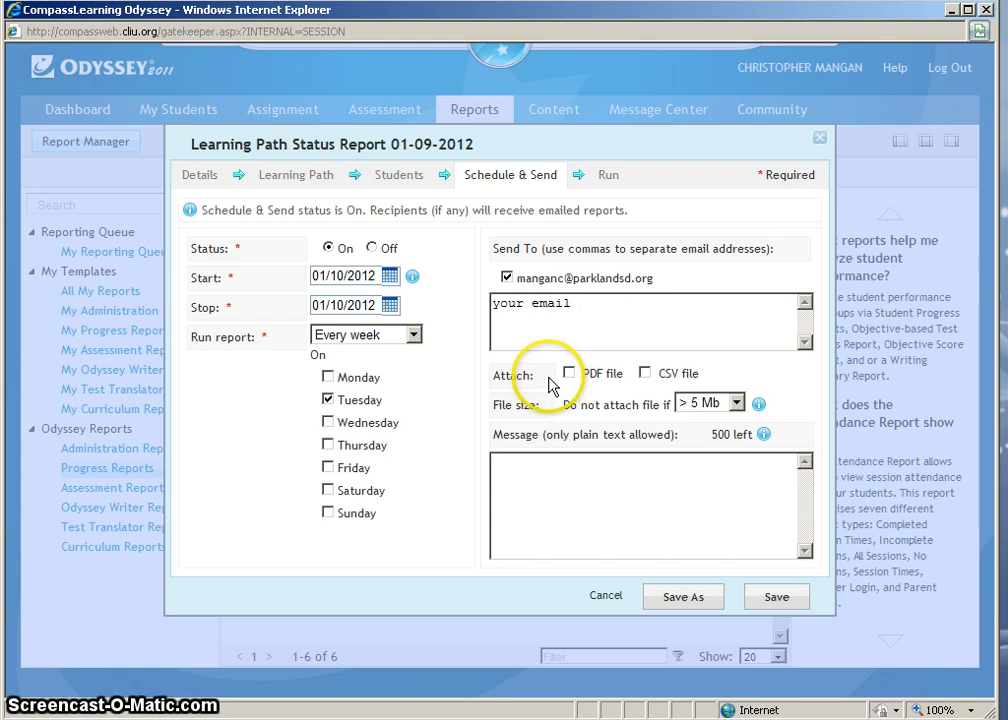
Attach the report to emails as a PDF file
left_click(568, 374)
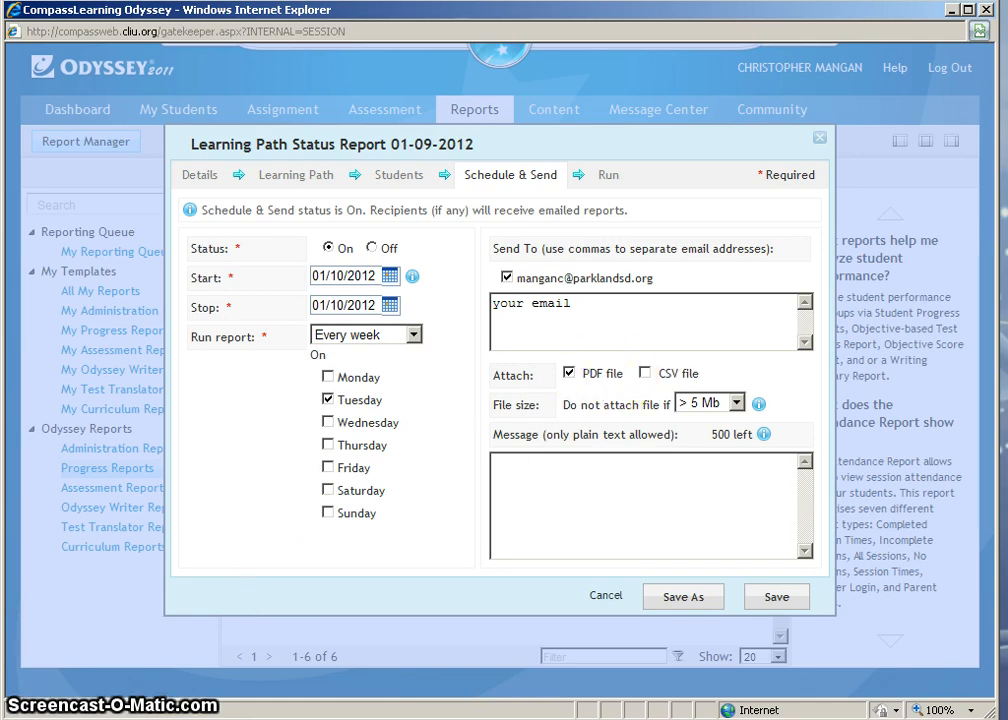
mouse_move(404, 442)
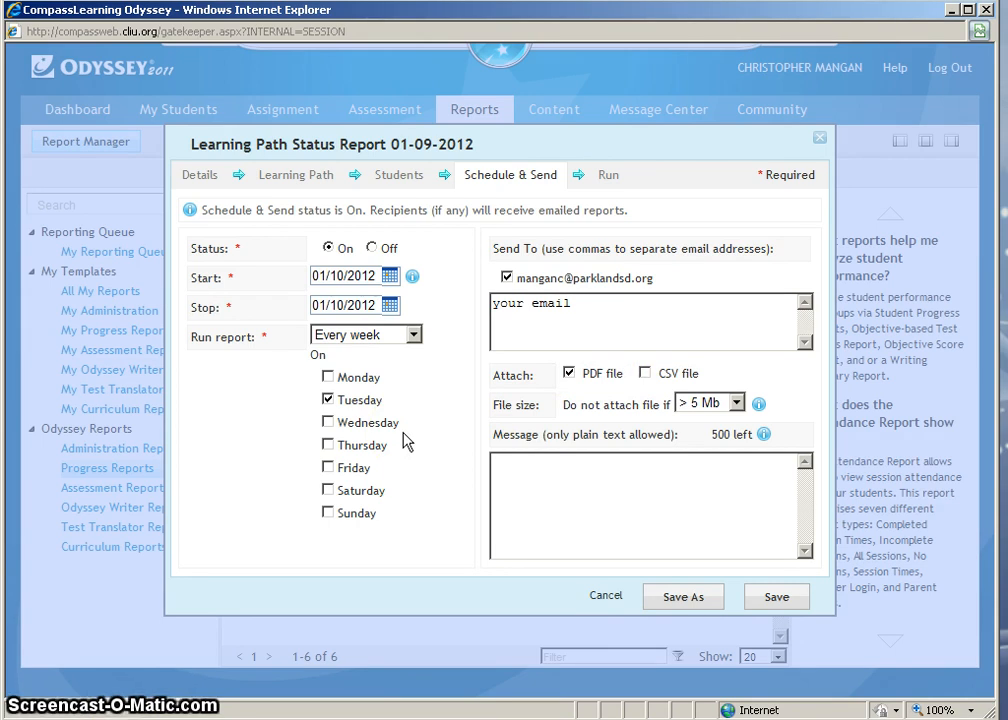
mouse_move(590, 260)
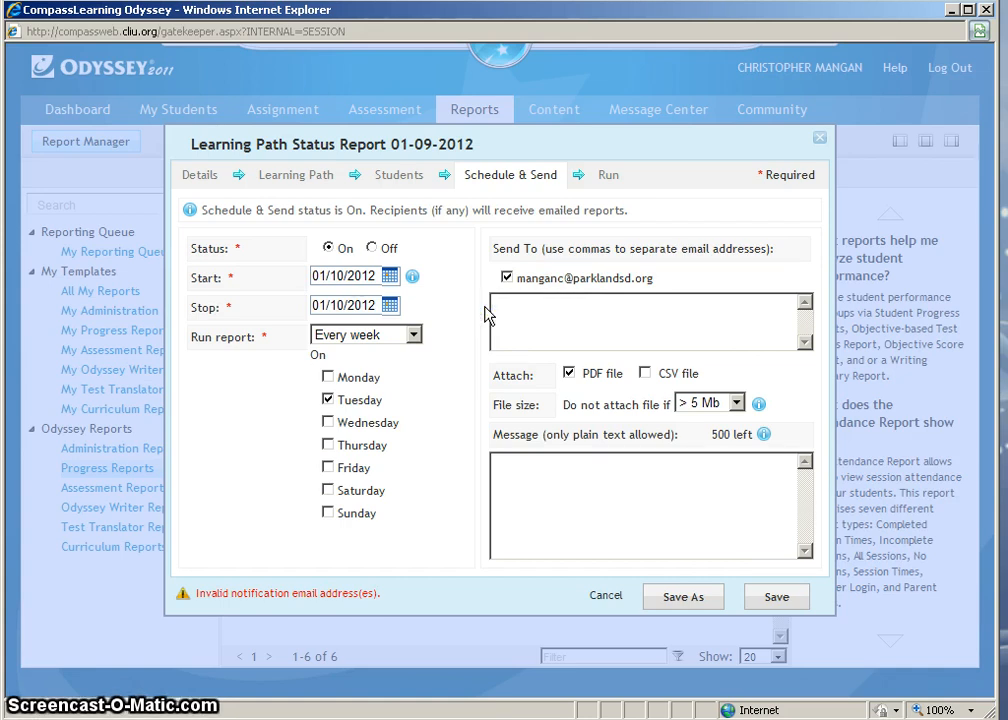
mouse_move(608, 176)
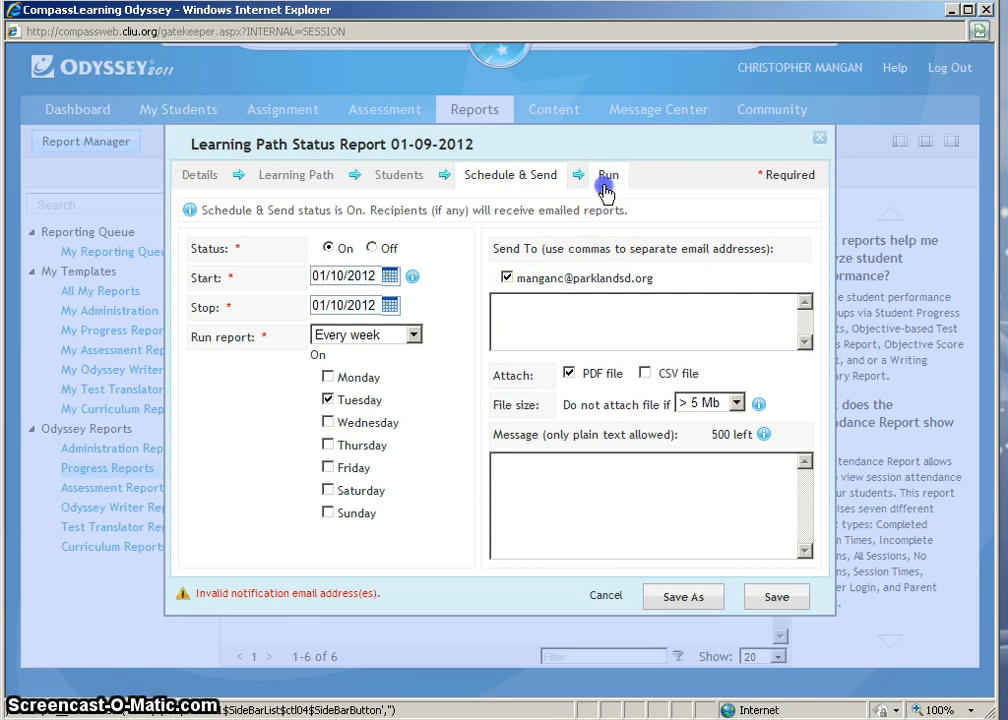
Run the report now so it generates in its viewer window
left_click(608, 176)
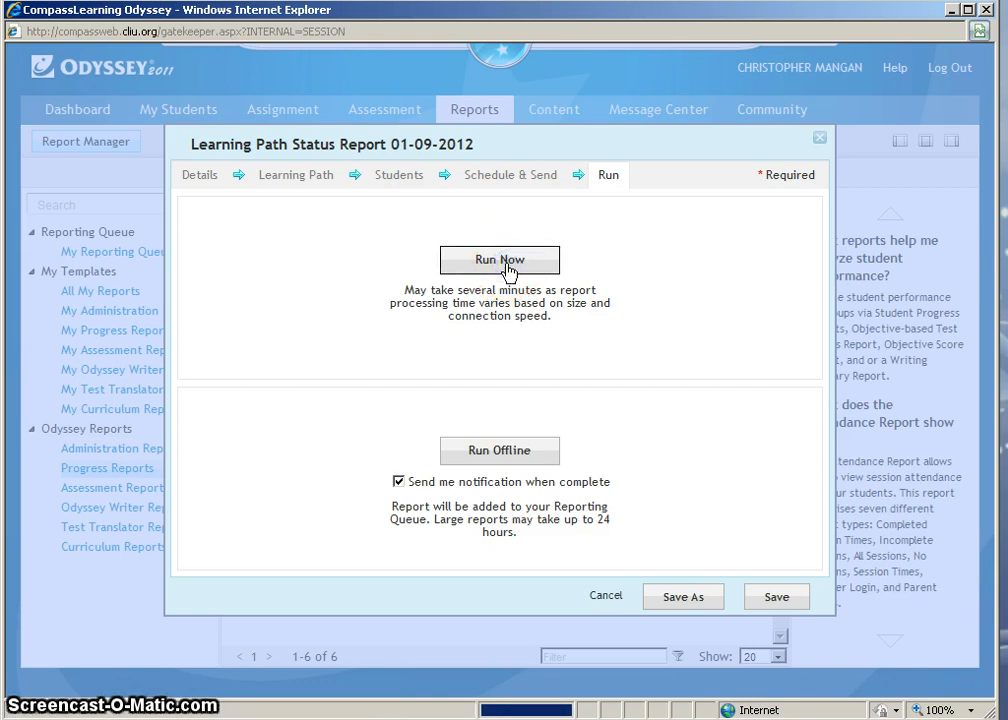
left_click(500, 260)
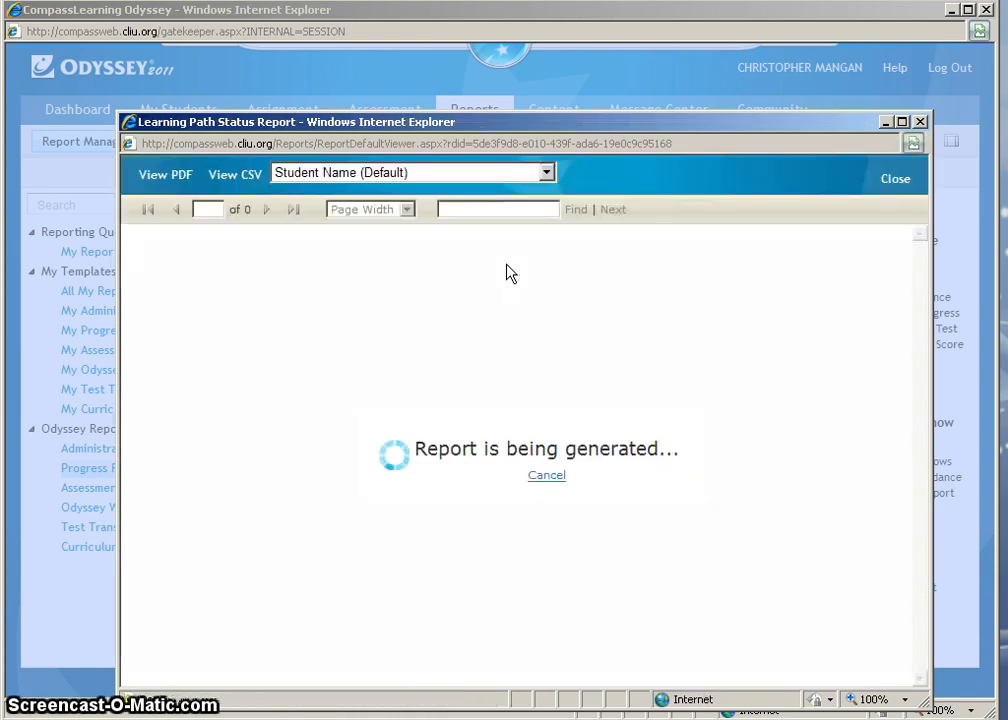
mouse_move(476, 360)
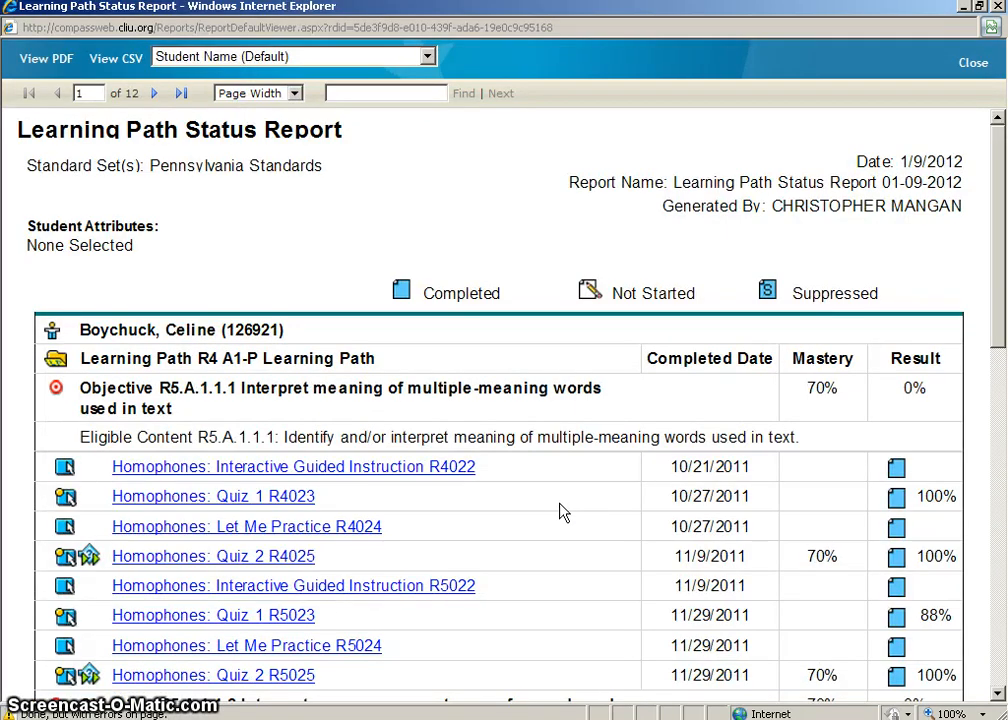
mouse_move(544, 462)
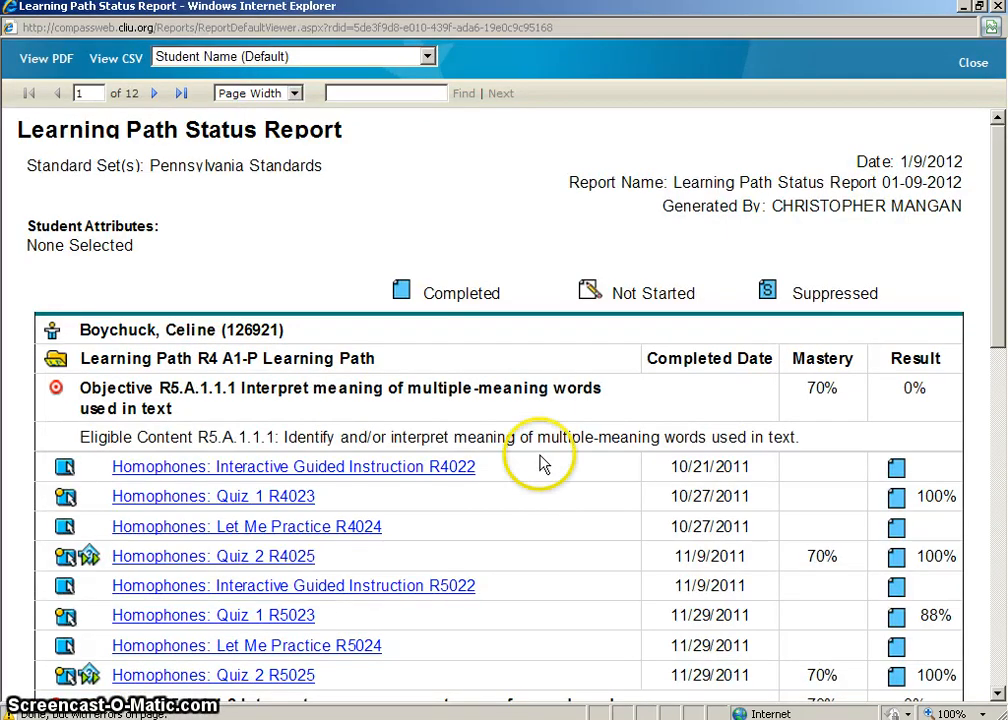
mouse_move(532, 304)
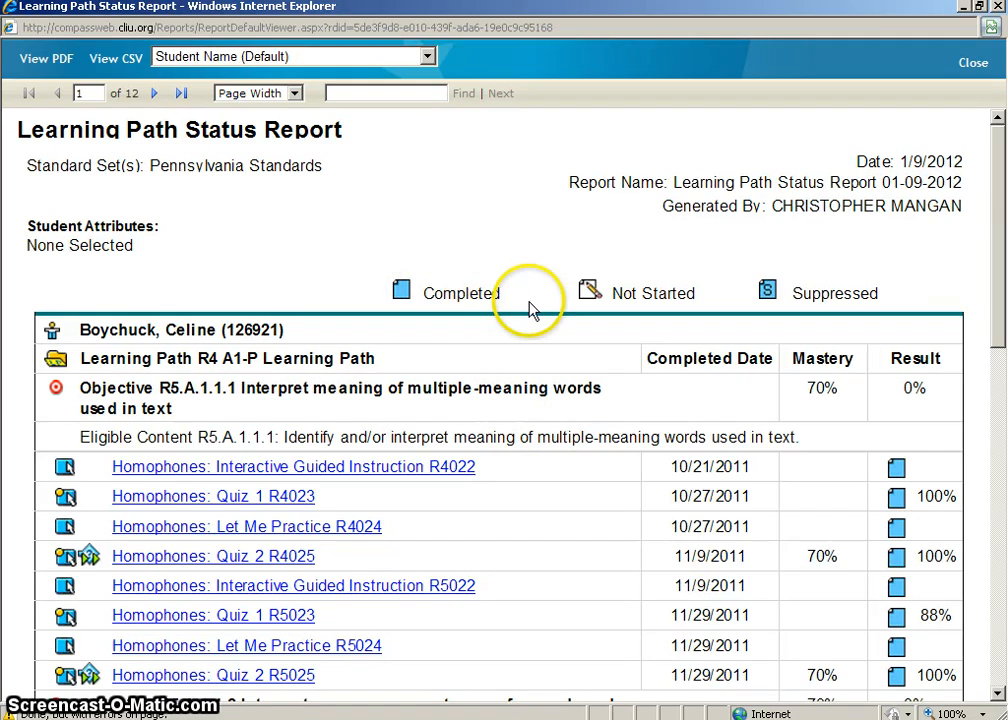
mouse_move(592, 300)
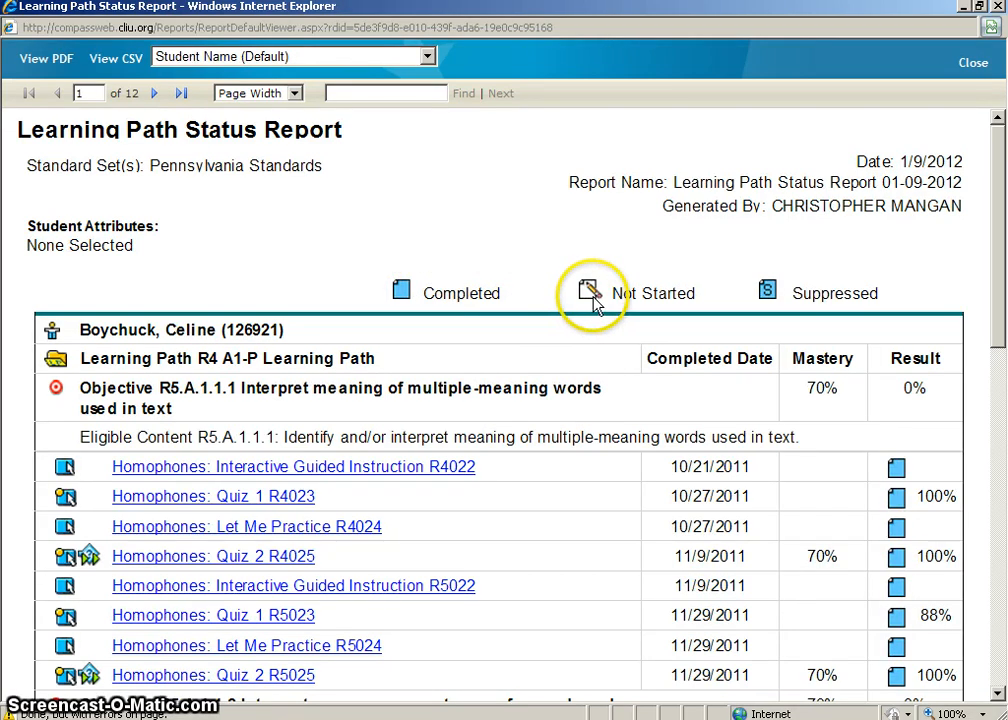
mouse_move(820, 548)
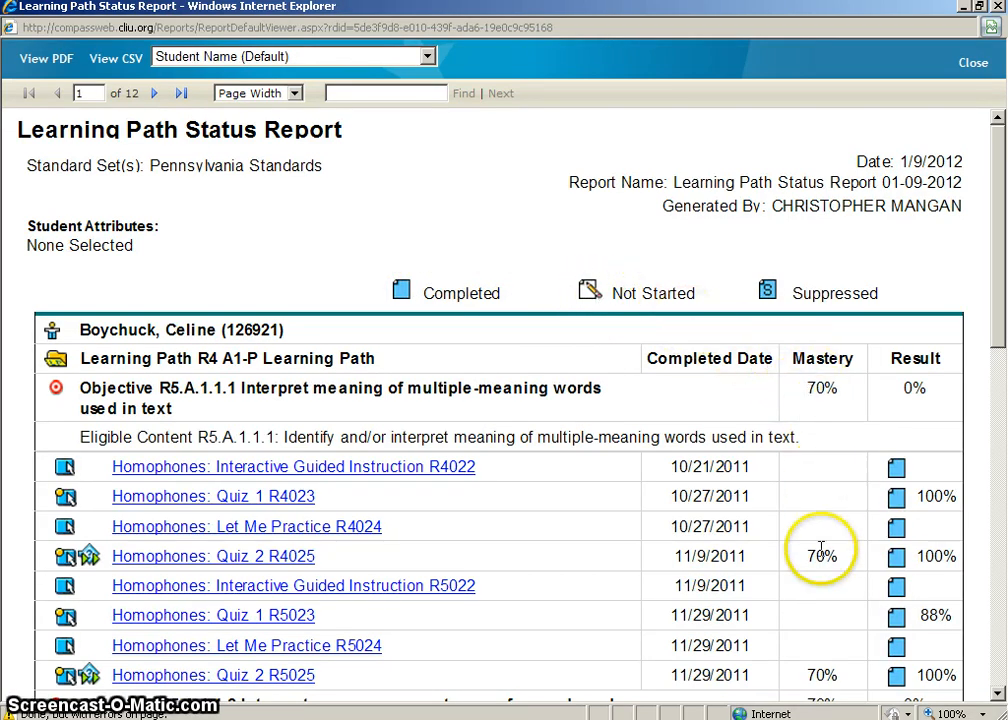
mouse_move(936, 552)
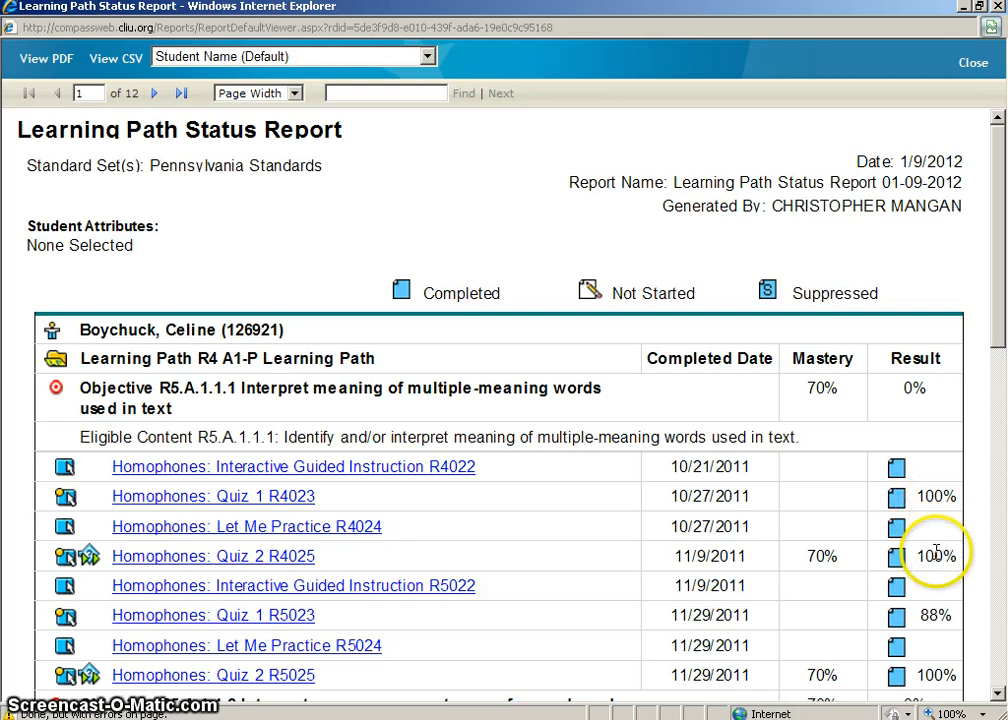
mouse_move(404, 308)
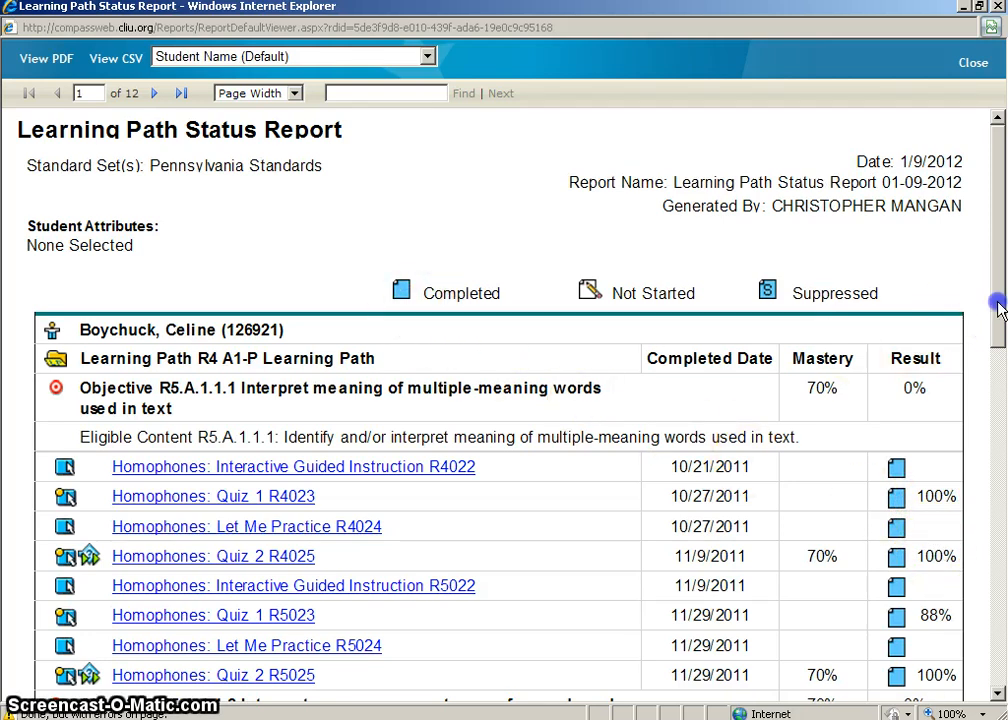
scroll("down", 3)
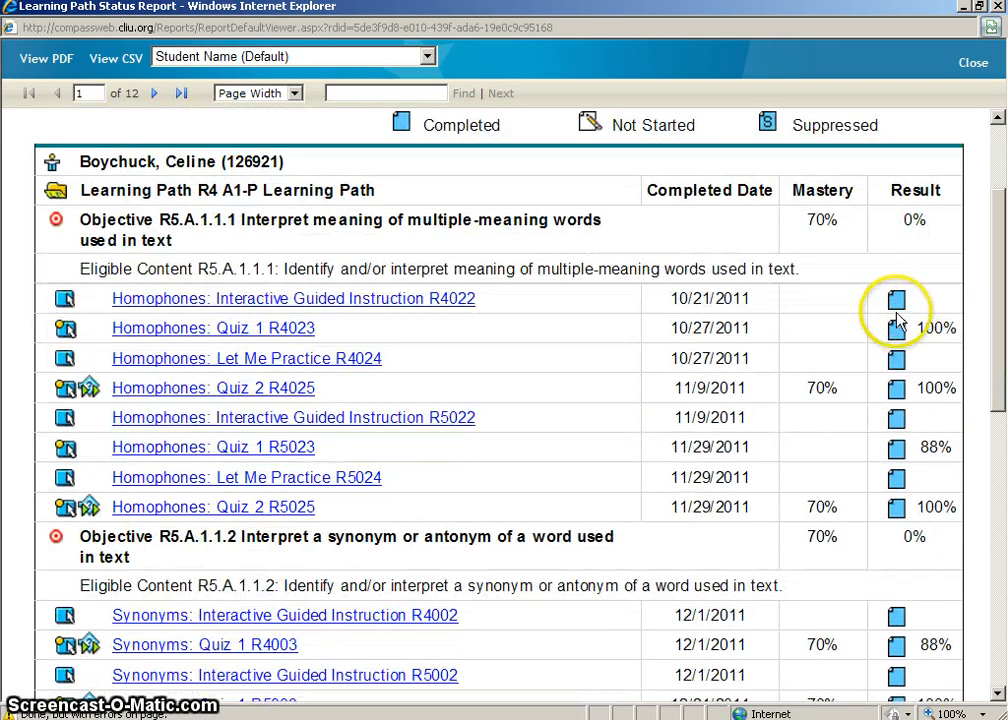
mouse_move(736, 272)
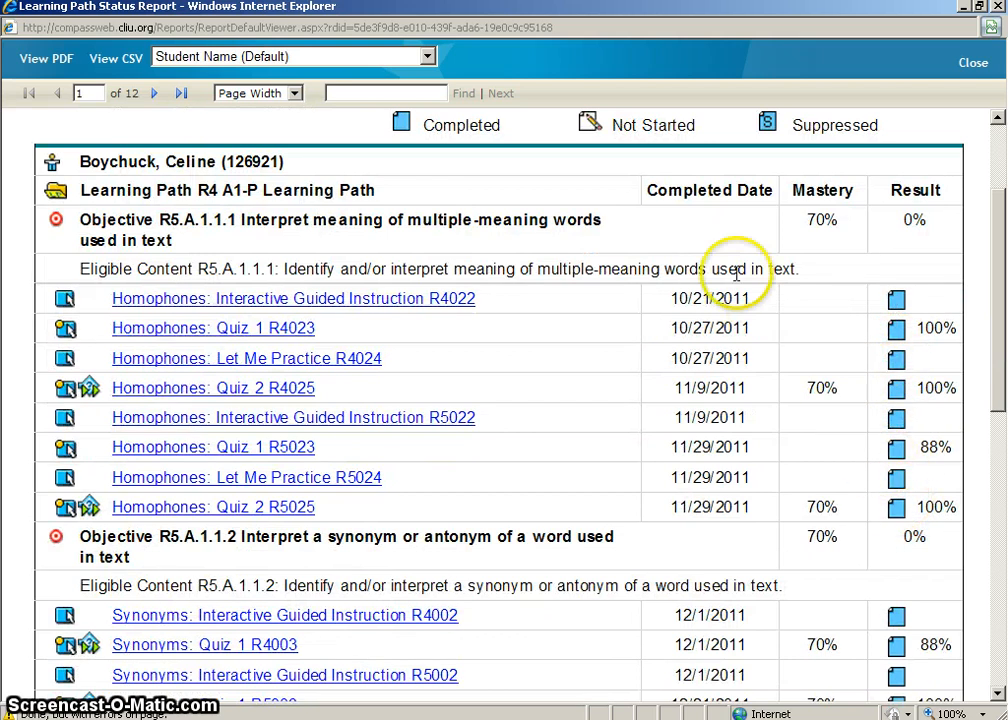
scroll("down", 3)
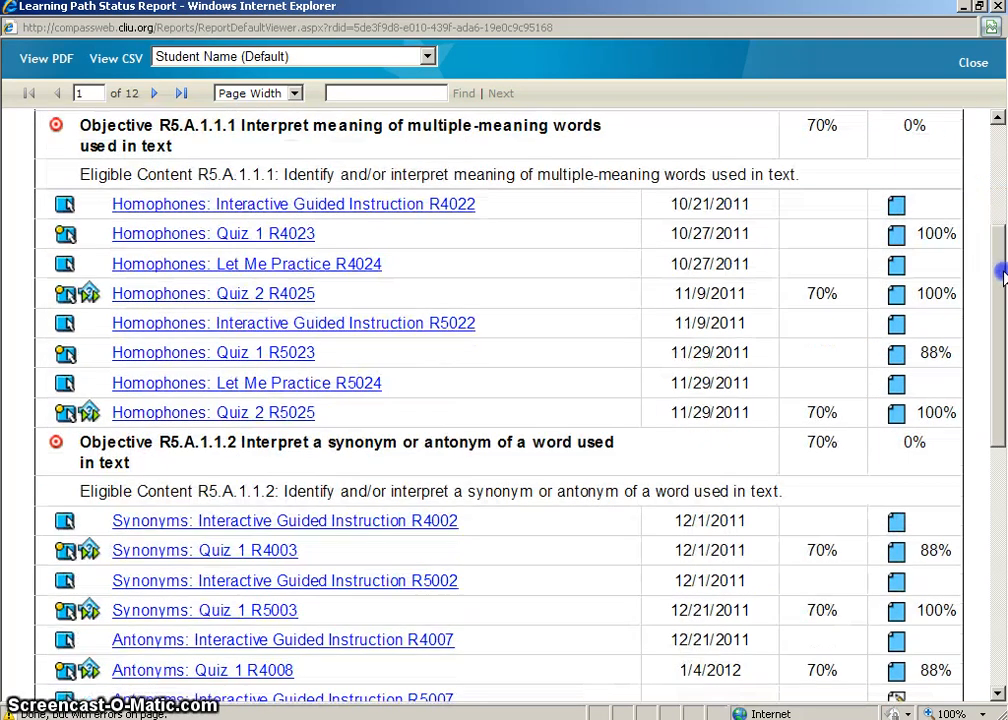
scroll("down", 3)
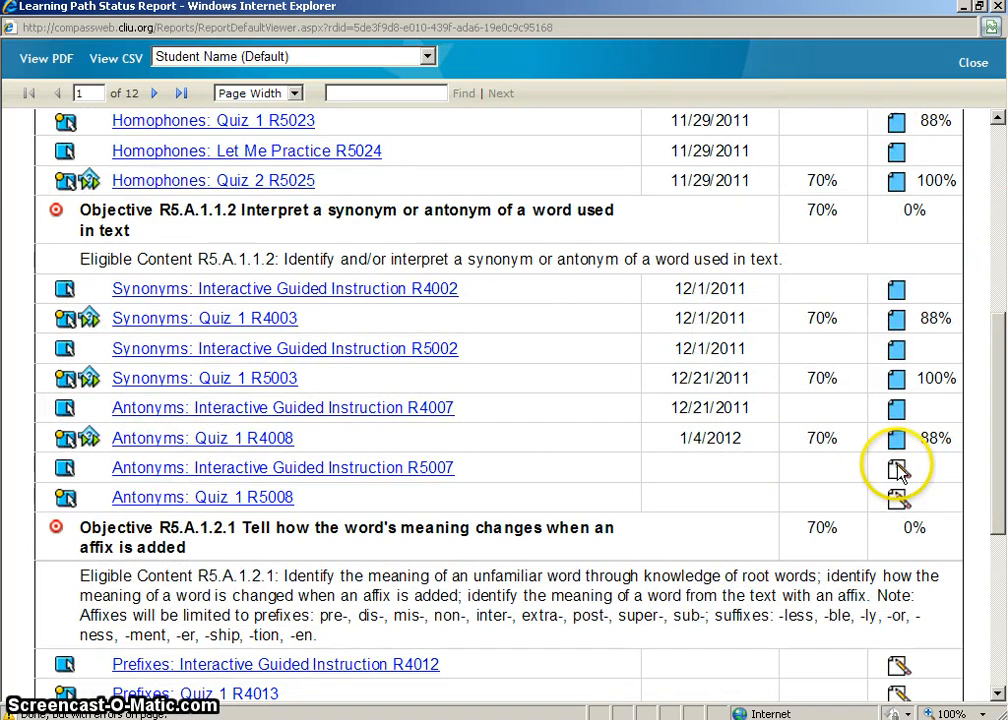
scroll("up", 3)
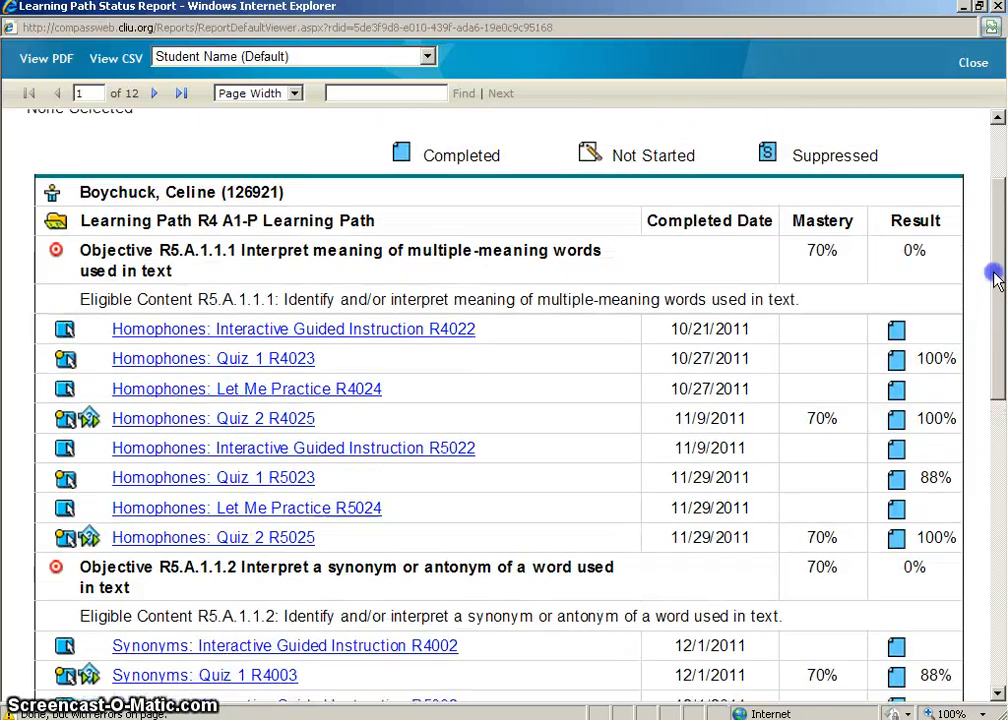
scroll("up", 3)
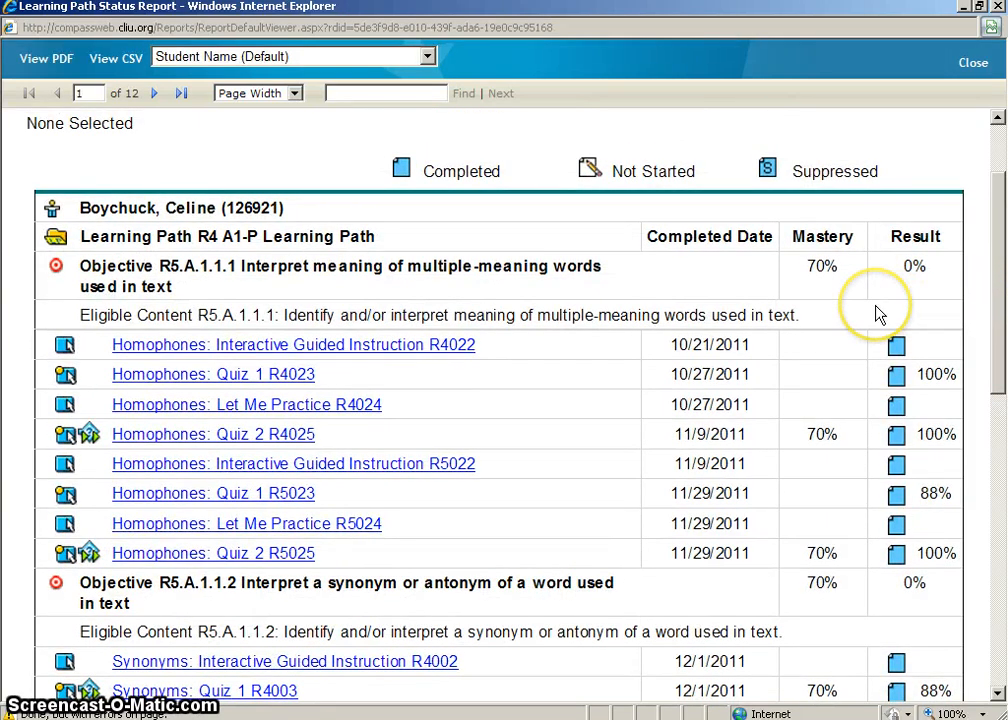
mouse_move(838, 304)
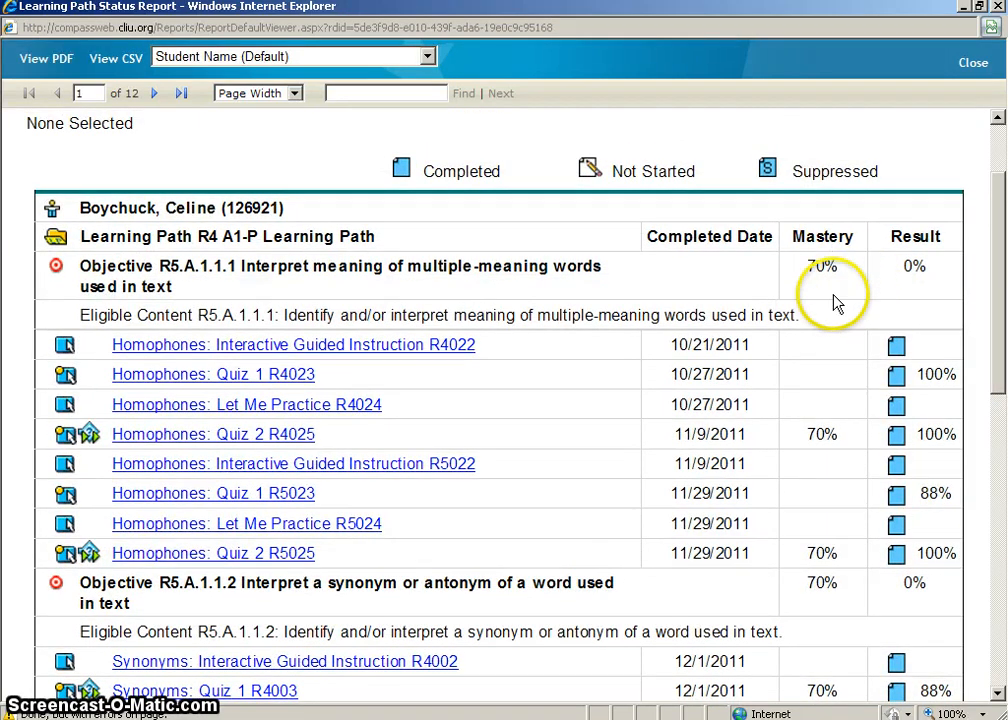
mouse_move(1000, 364)
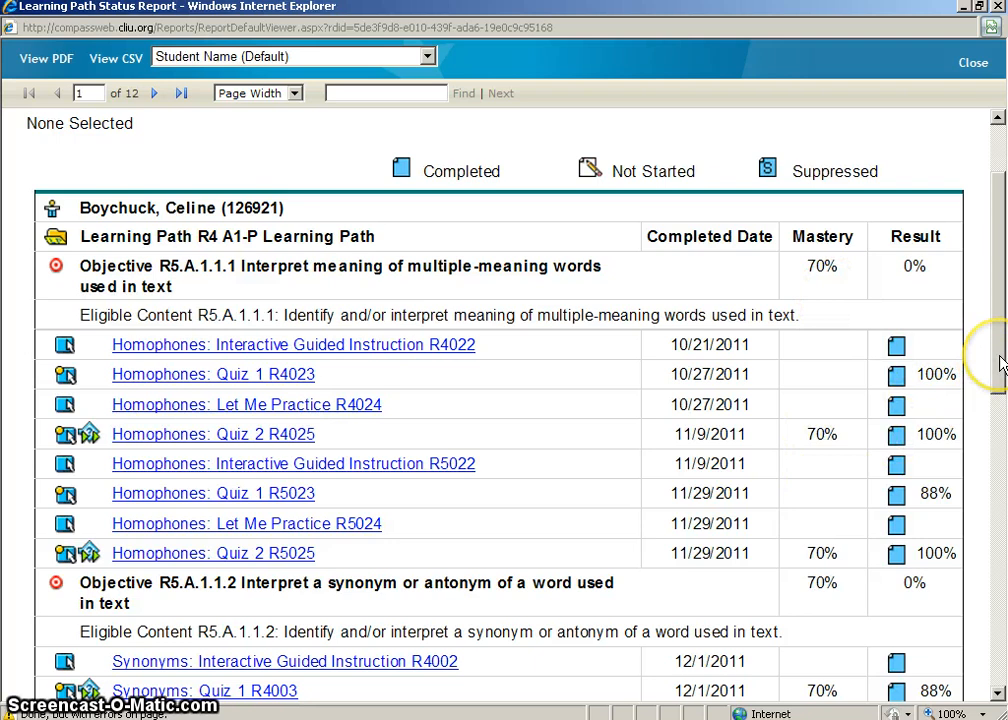
scroll("down", 3)
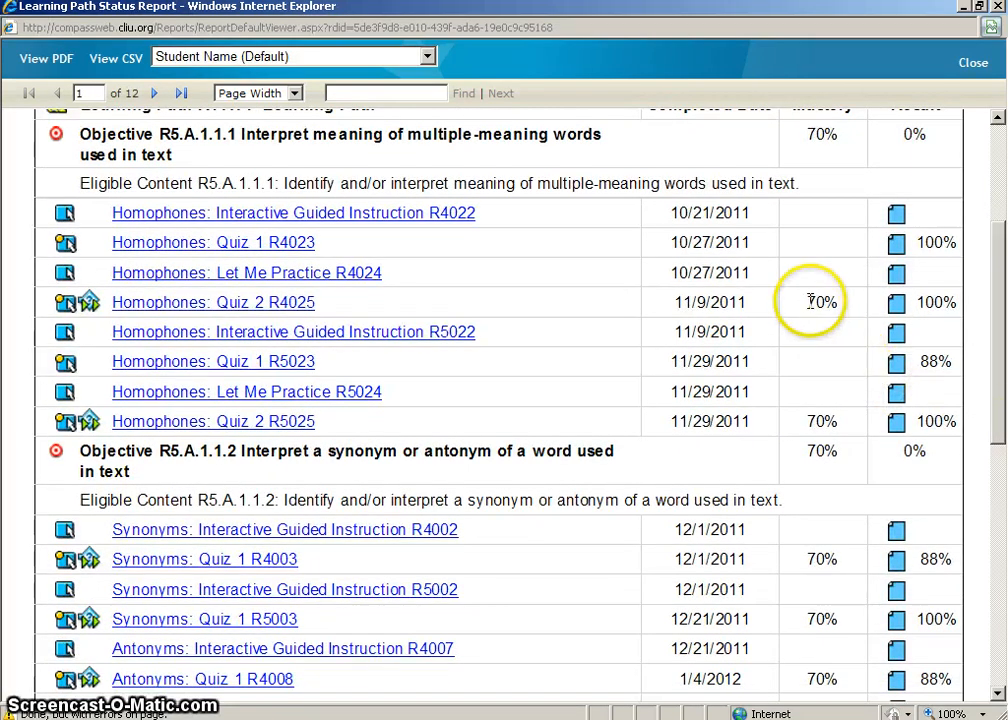
mouse_move(950, 384)
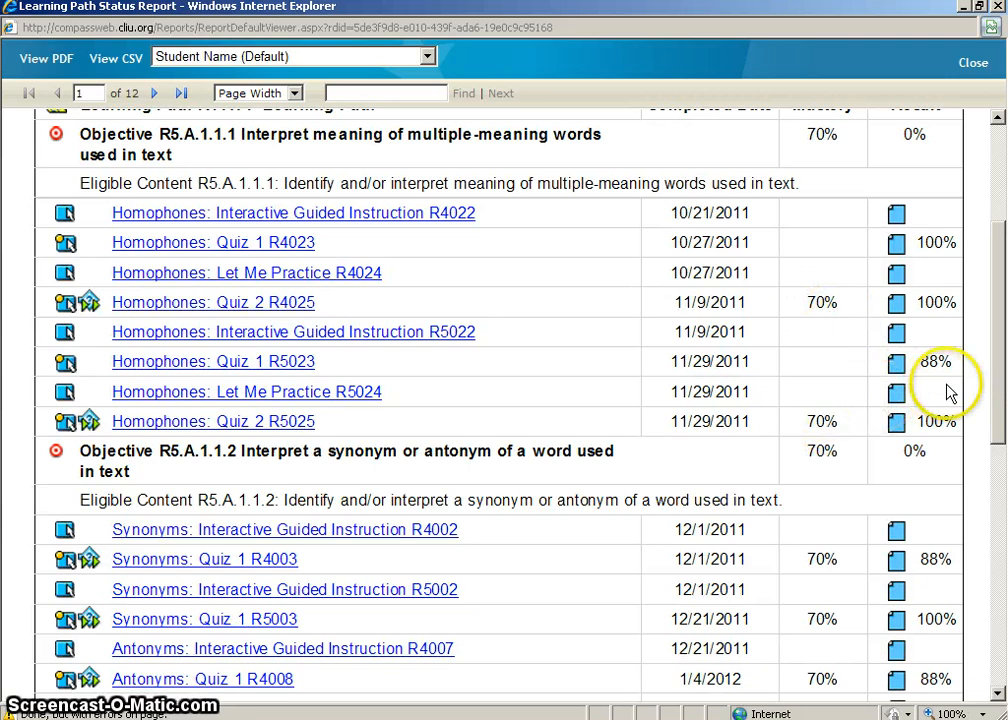
scroll("down", 3)
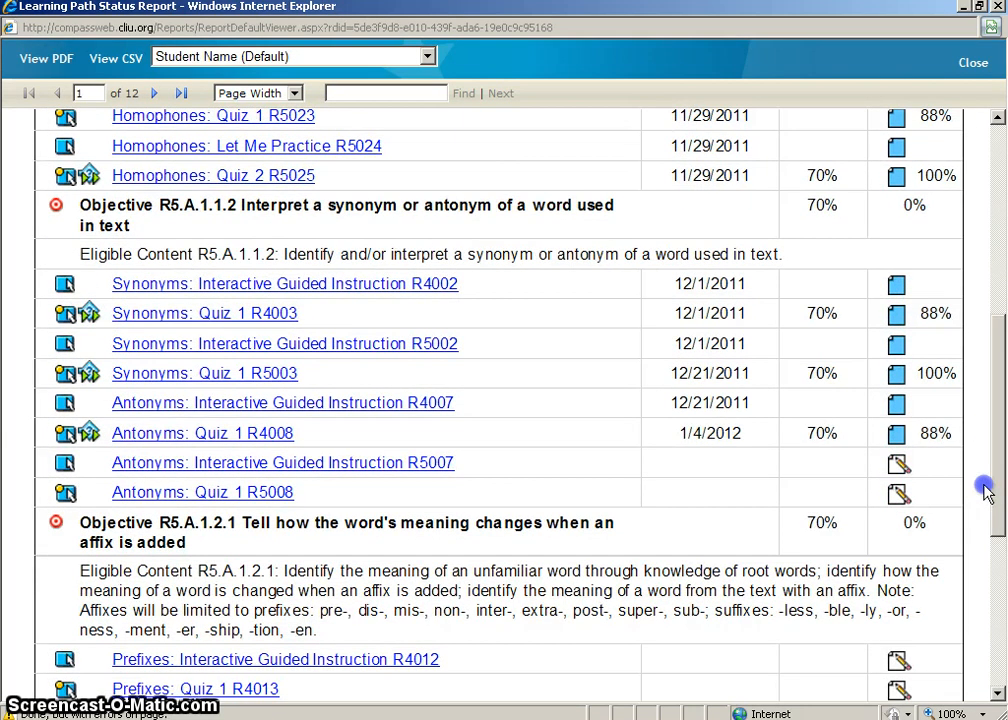
mouse_move(898, 476)
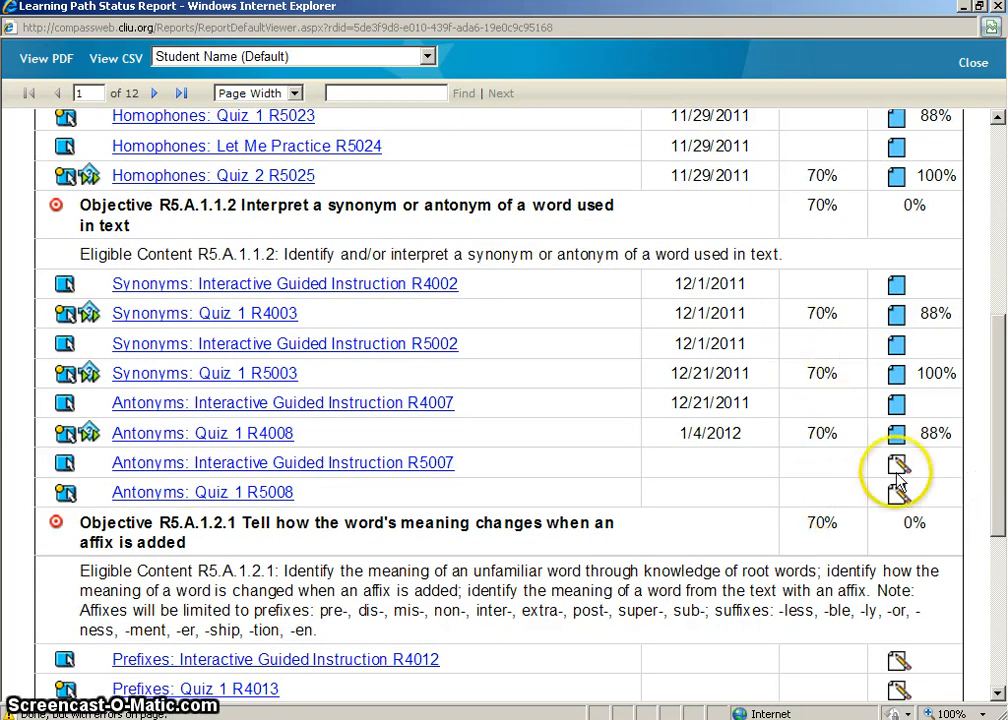
scroll("up", 3)
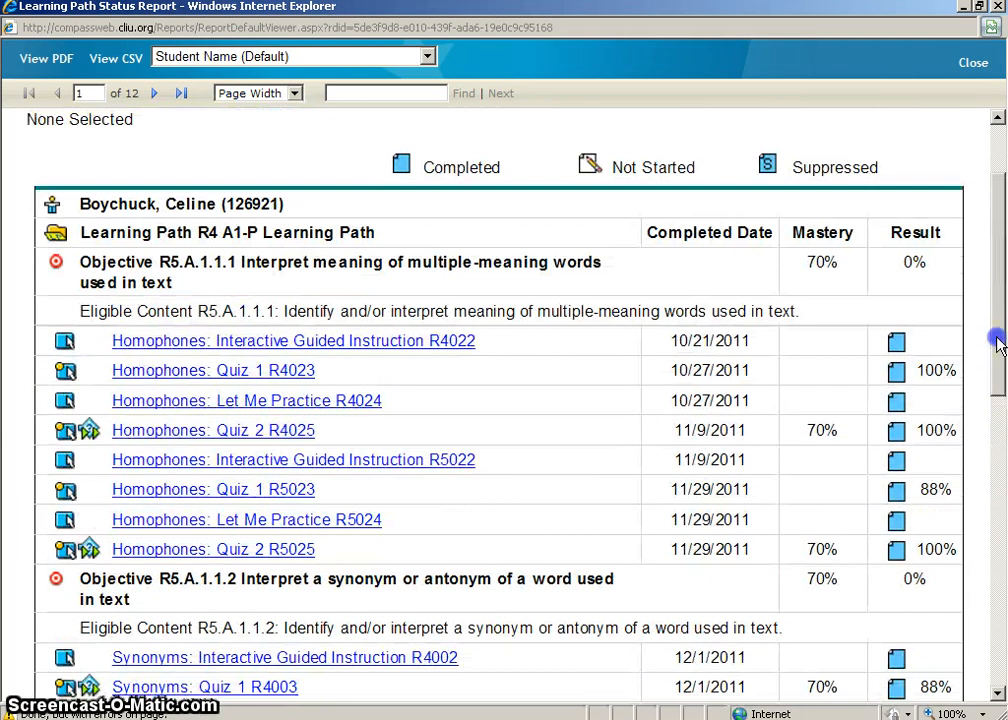
mouse_move(938, 368)
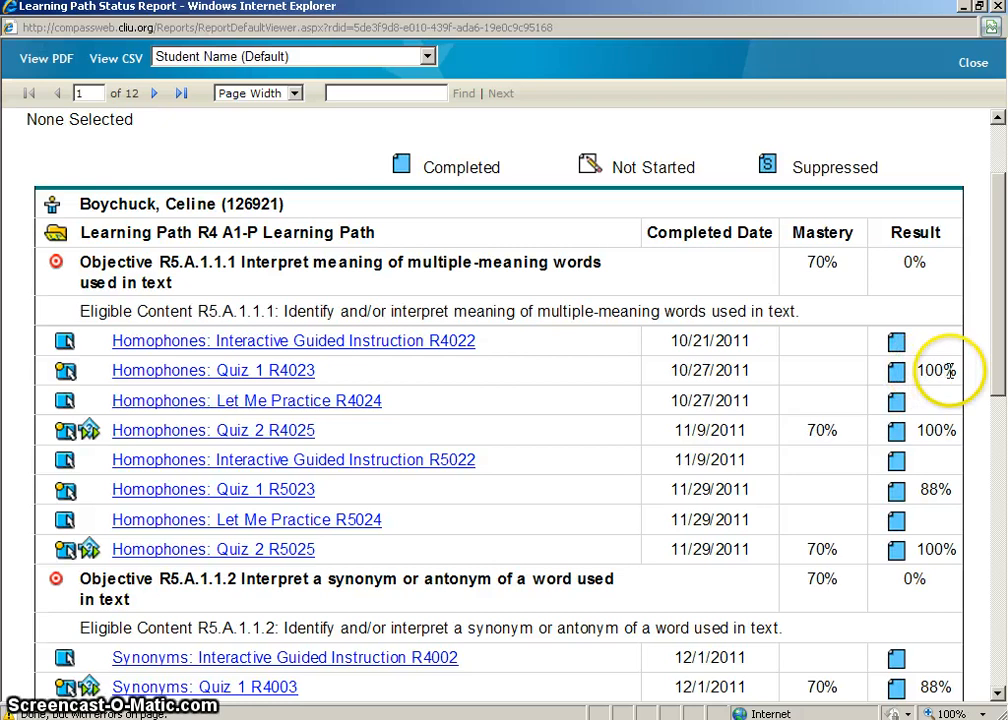
mouse_move(956, 448)
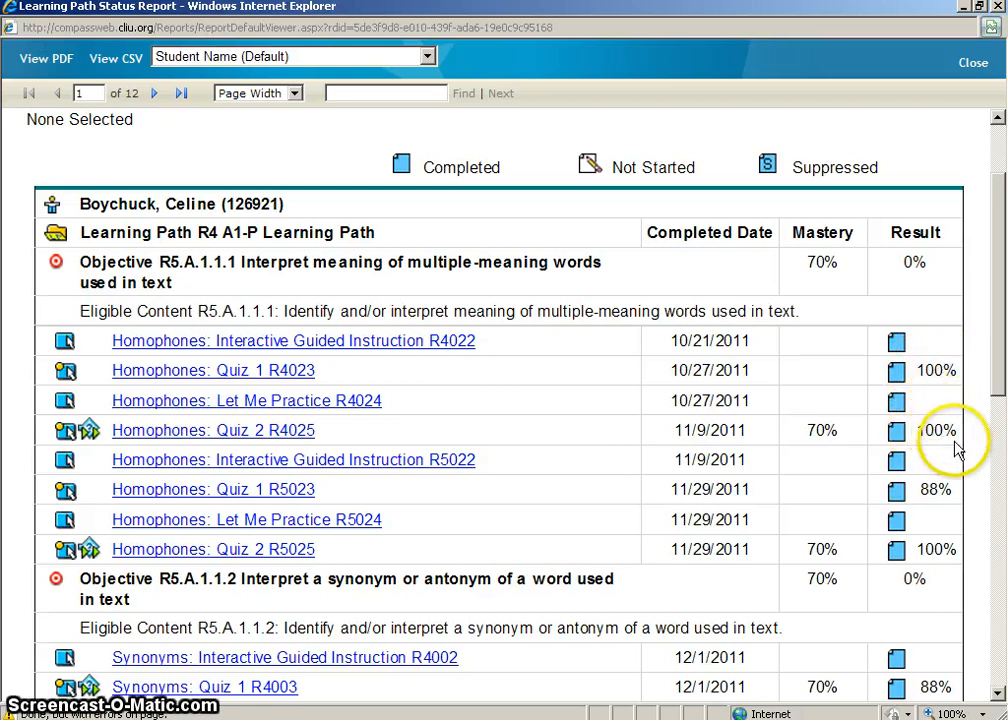
mouse_move(944, 492)
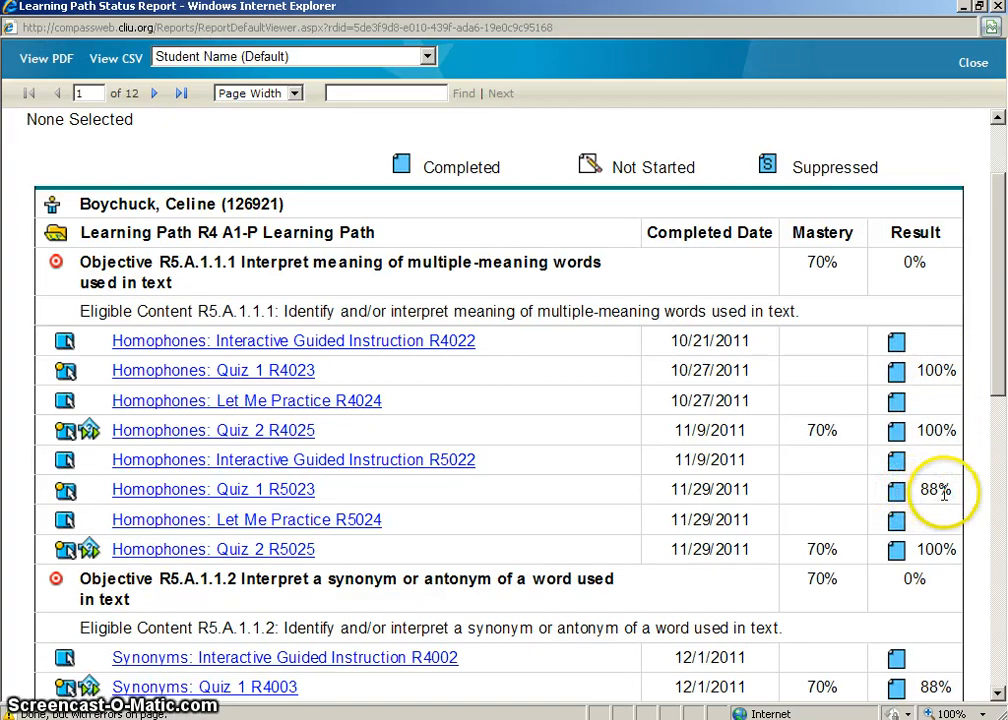
mouse_move(164, 678)
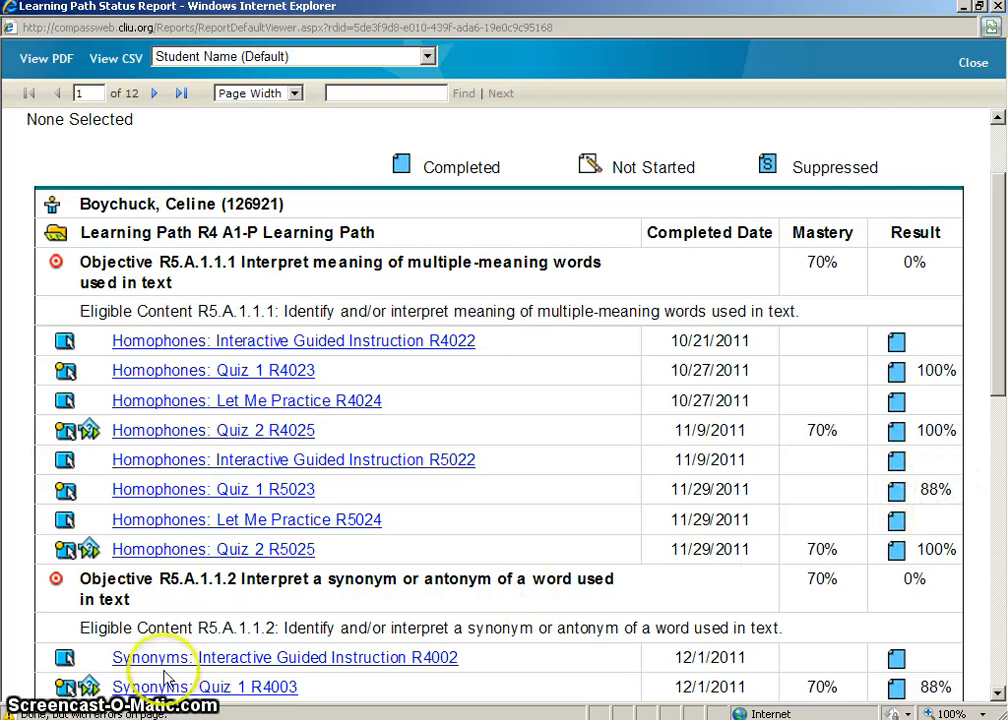
mouse_move(336, 380)
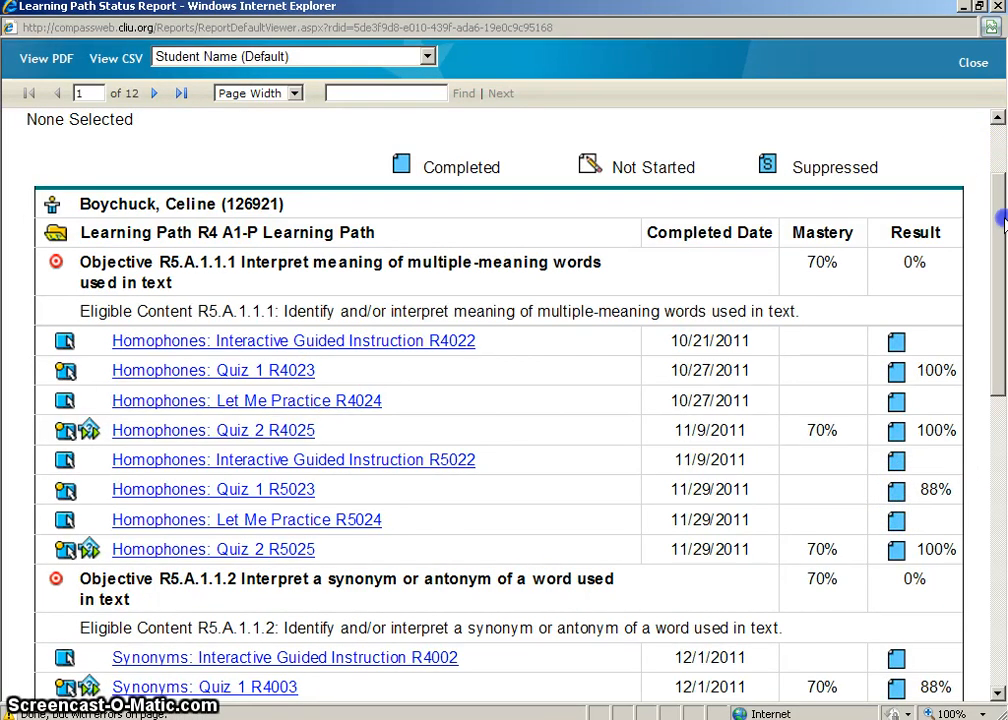
scroll("down", 3)
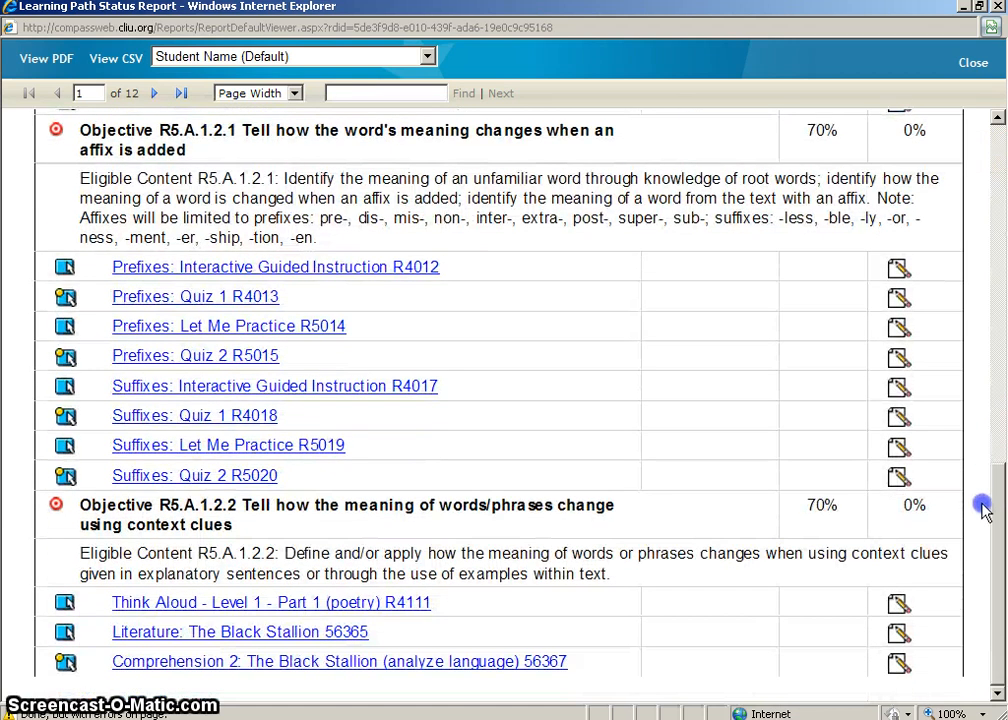
mouse_move(564, 310)
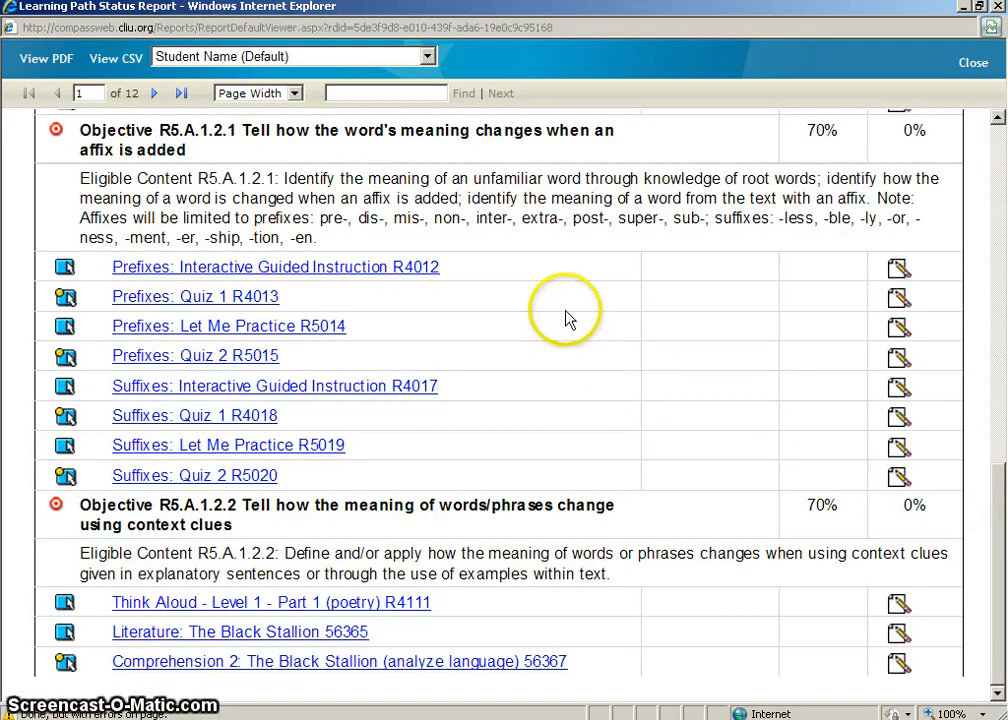
mouse_move(848, 504)
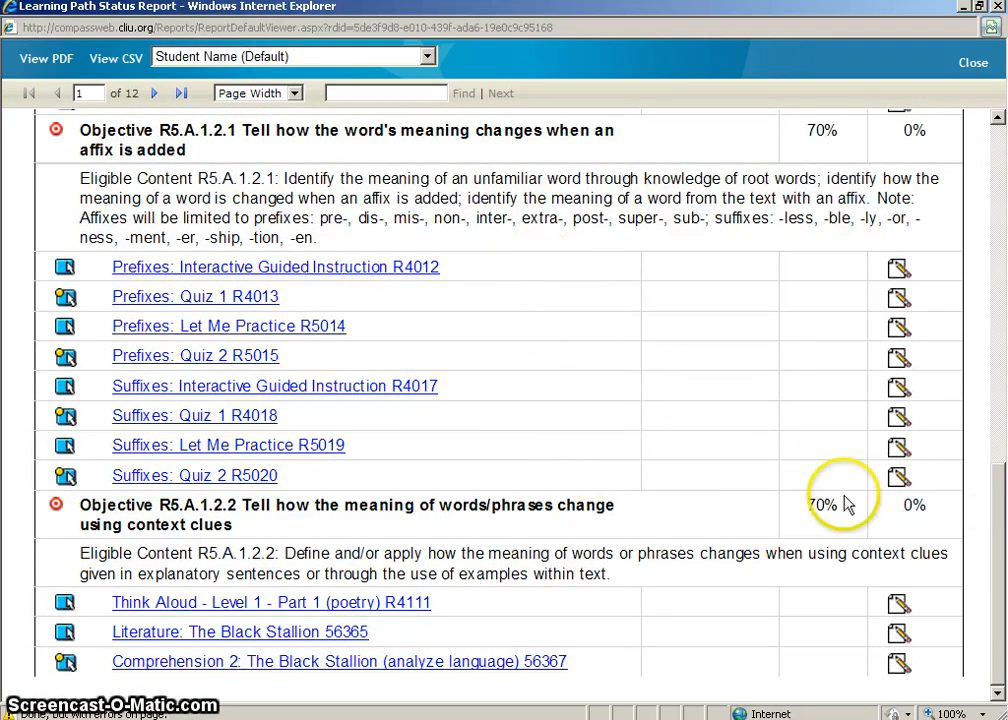
mouse_move(996, 532)
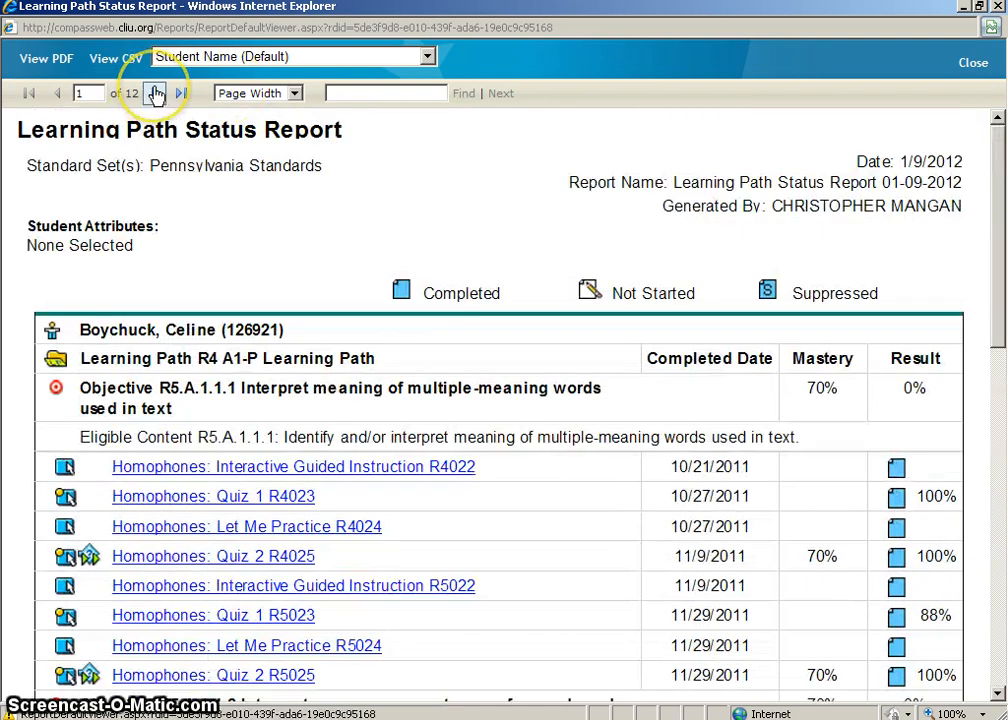
mouse_move(156, 94)
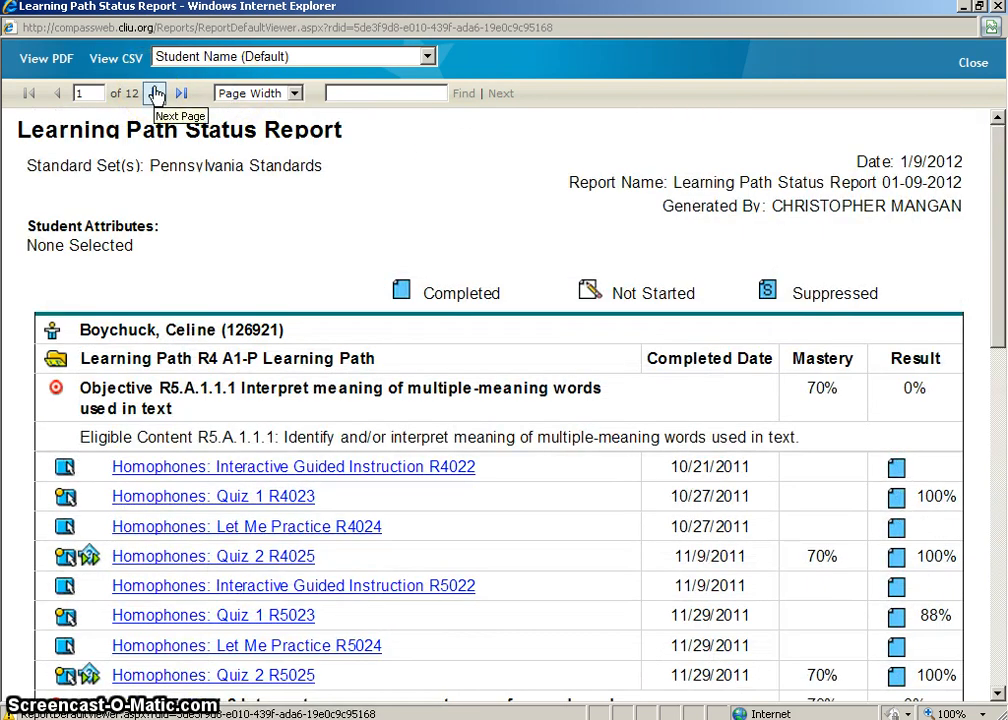